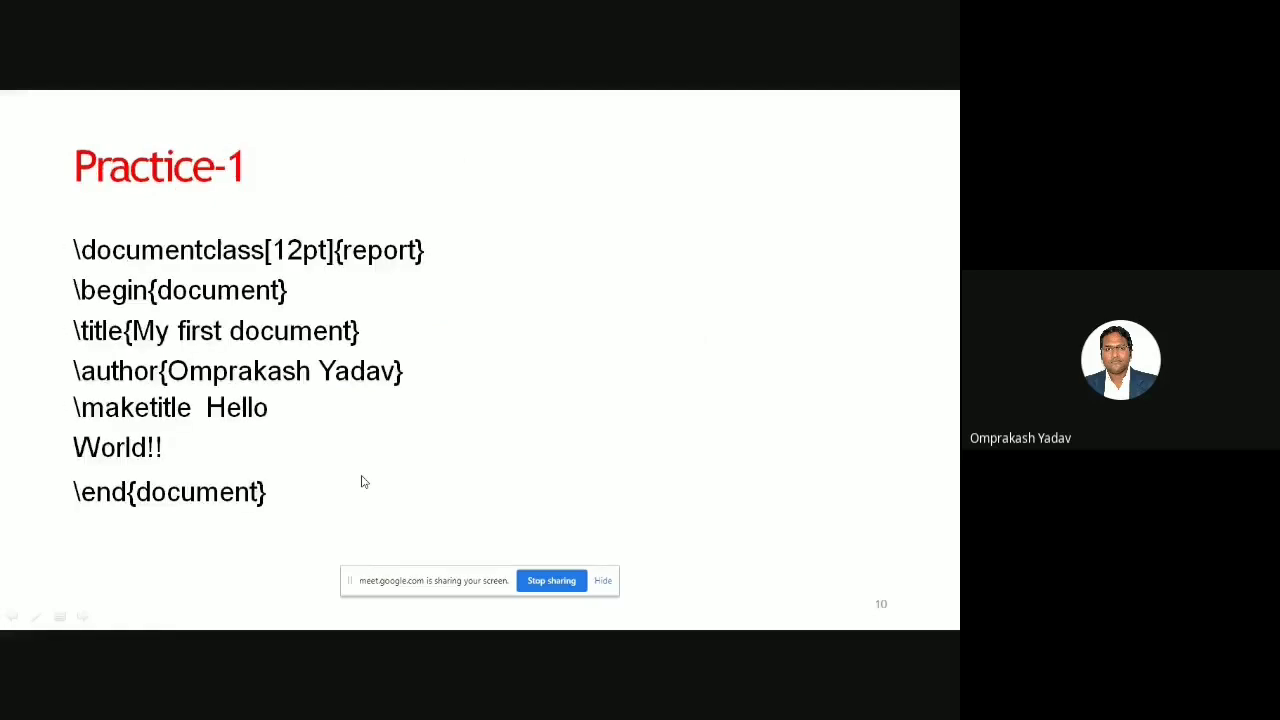
pyautogui.moveTo(330, 482)
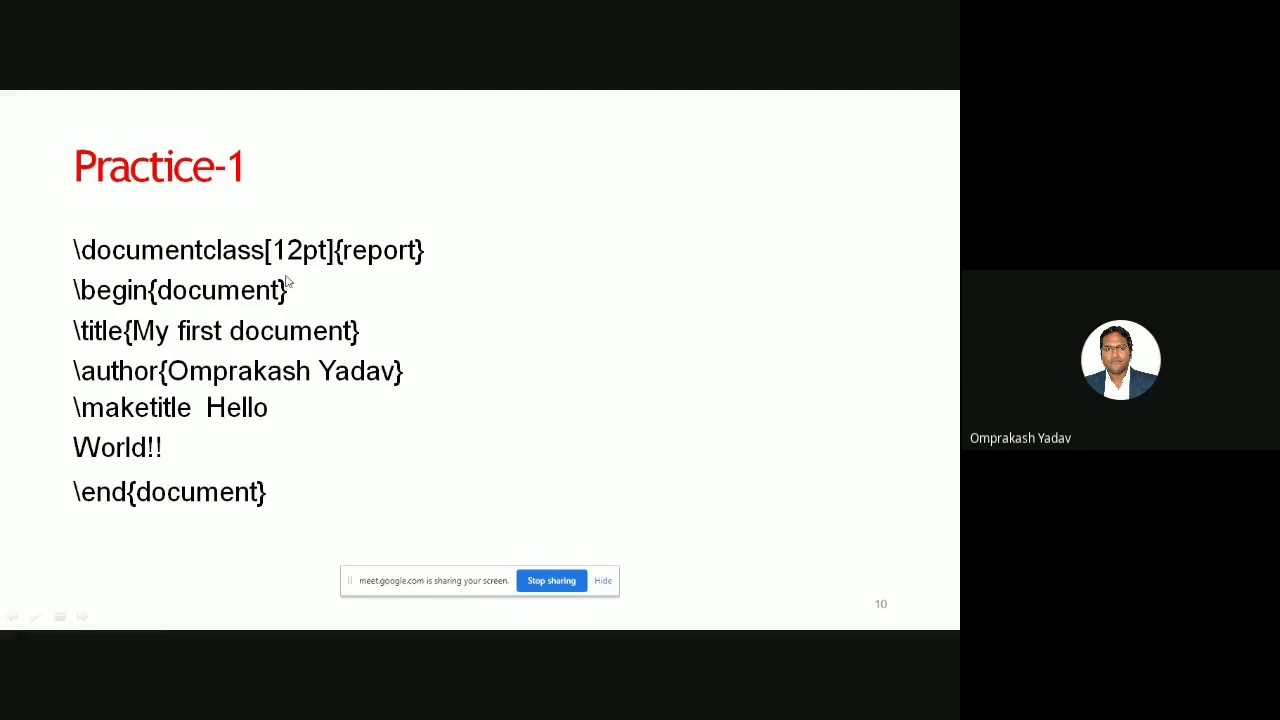
pyautogui.moveTo(340, 389)
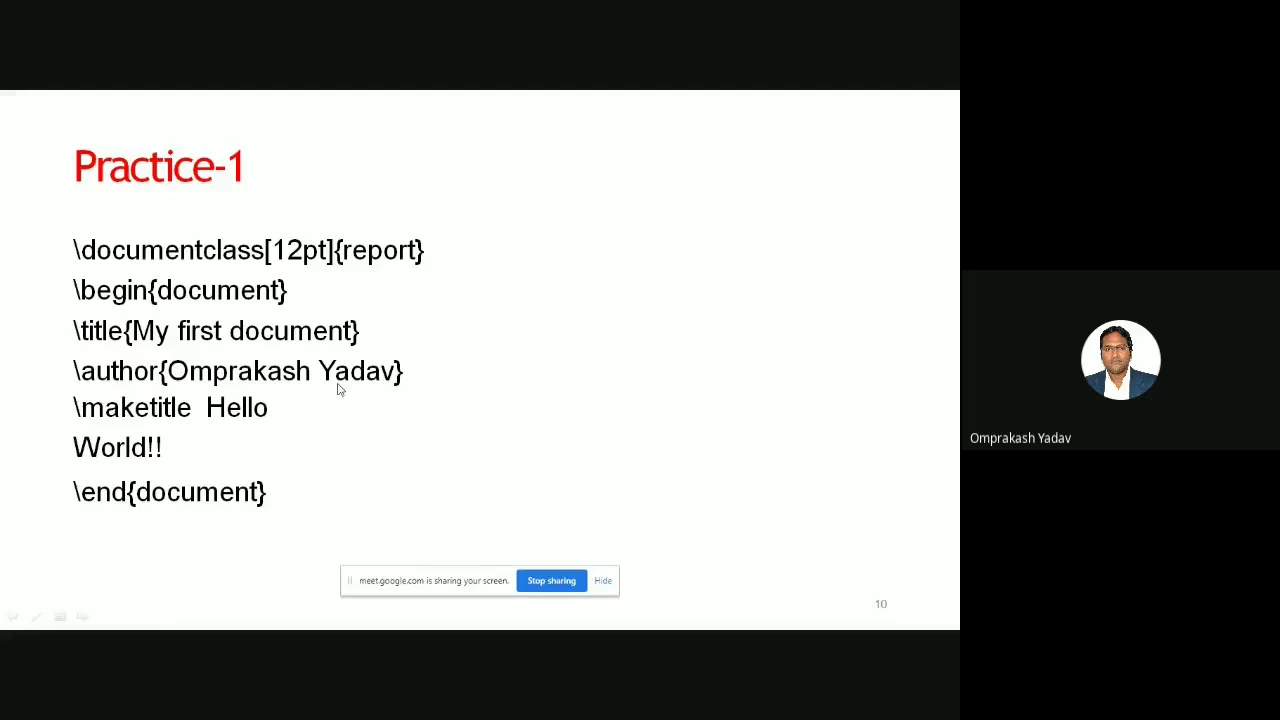
pyautogui.moveTo(155, 318)
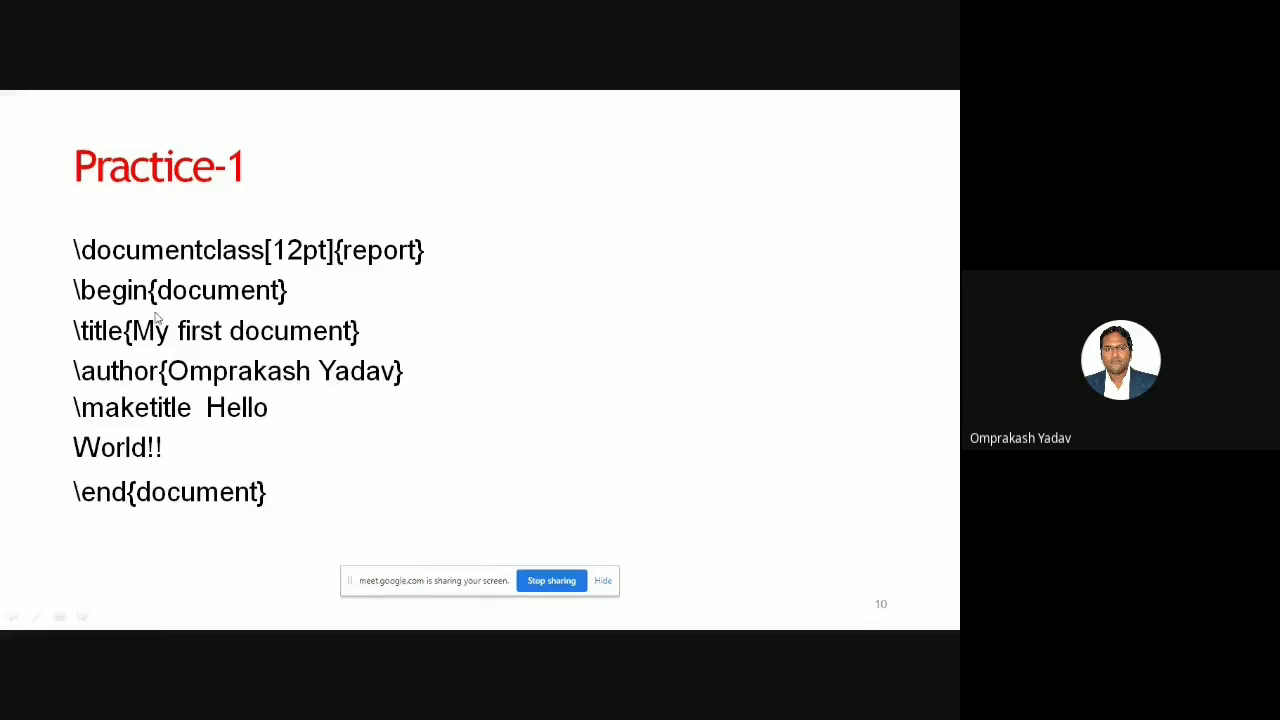
pyautogui.moveTo(288, 425)
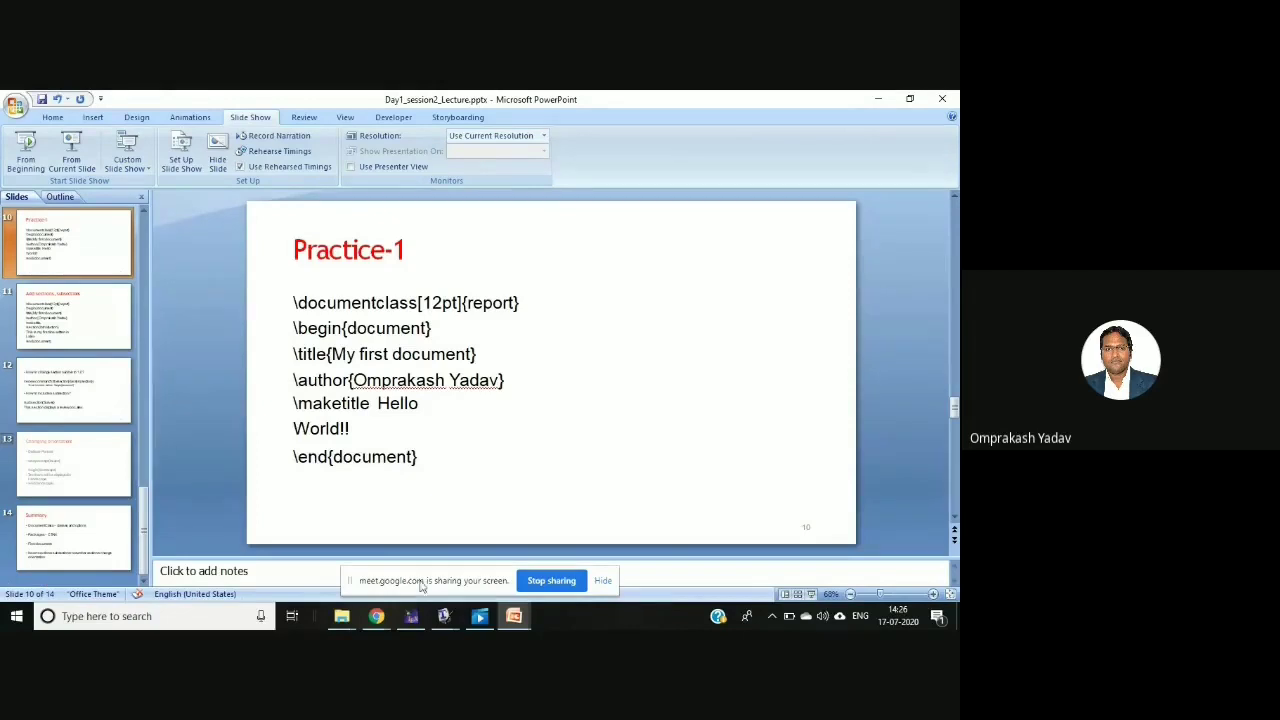
pyautogui.moveTo(463, 507)
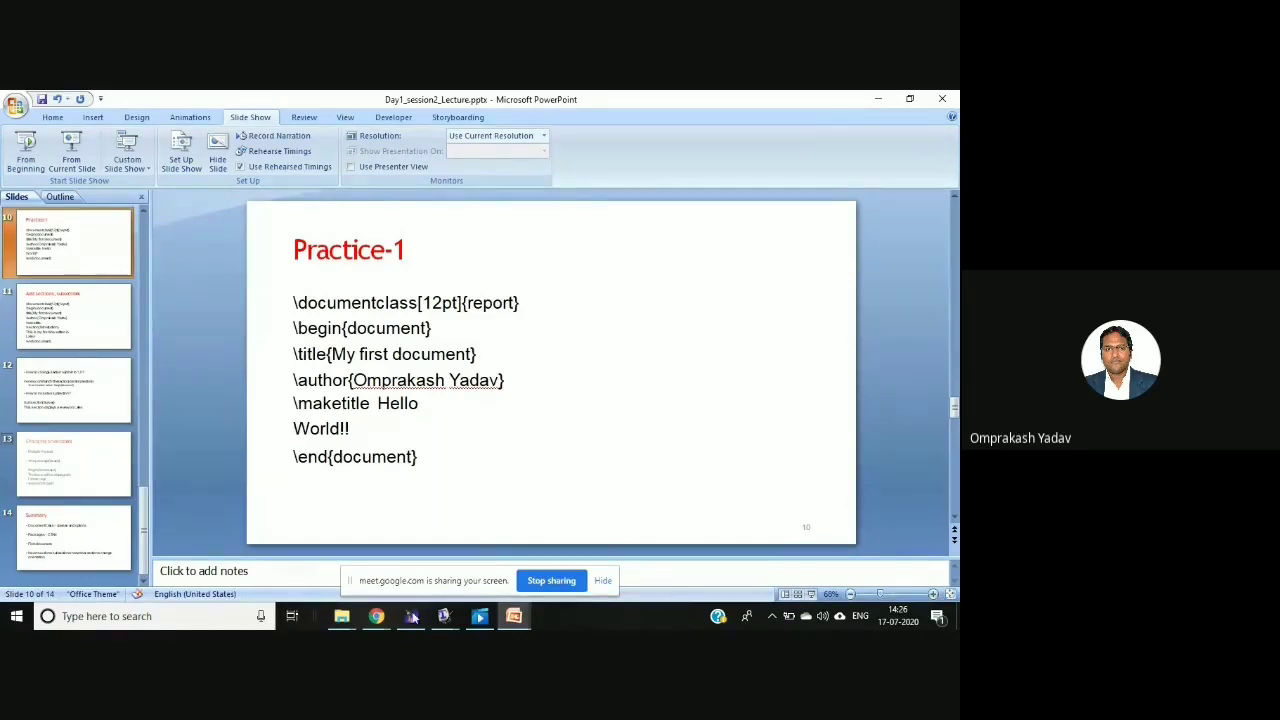
pyautogui.moveTo(410, 616)
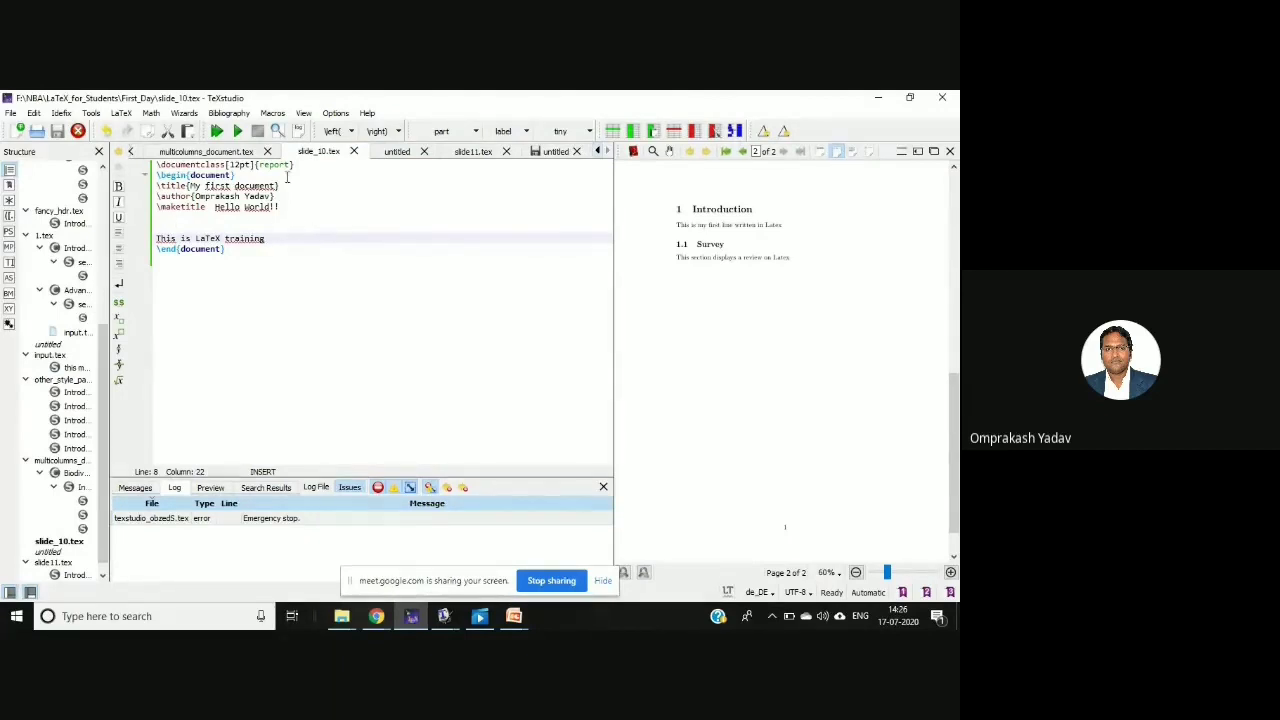
pyautogui.moveTo(303, 112)
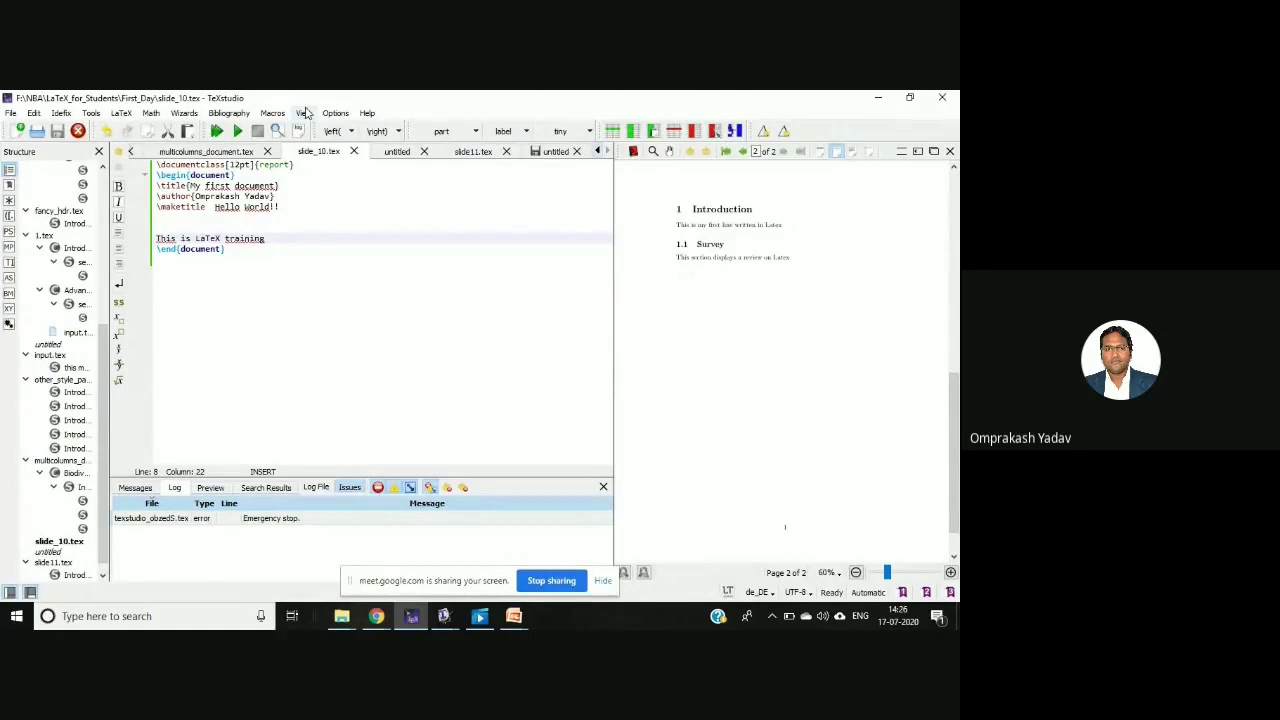
# Close the stale PDF preview and Log panel beside slide_10.tex.
pyautogui.click(303, 112)
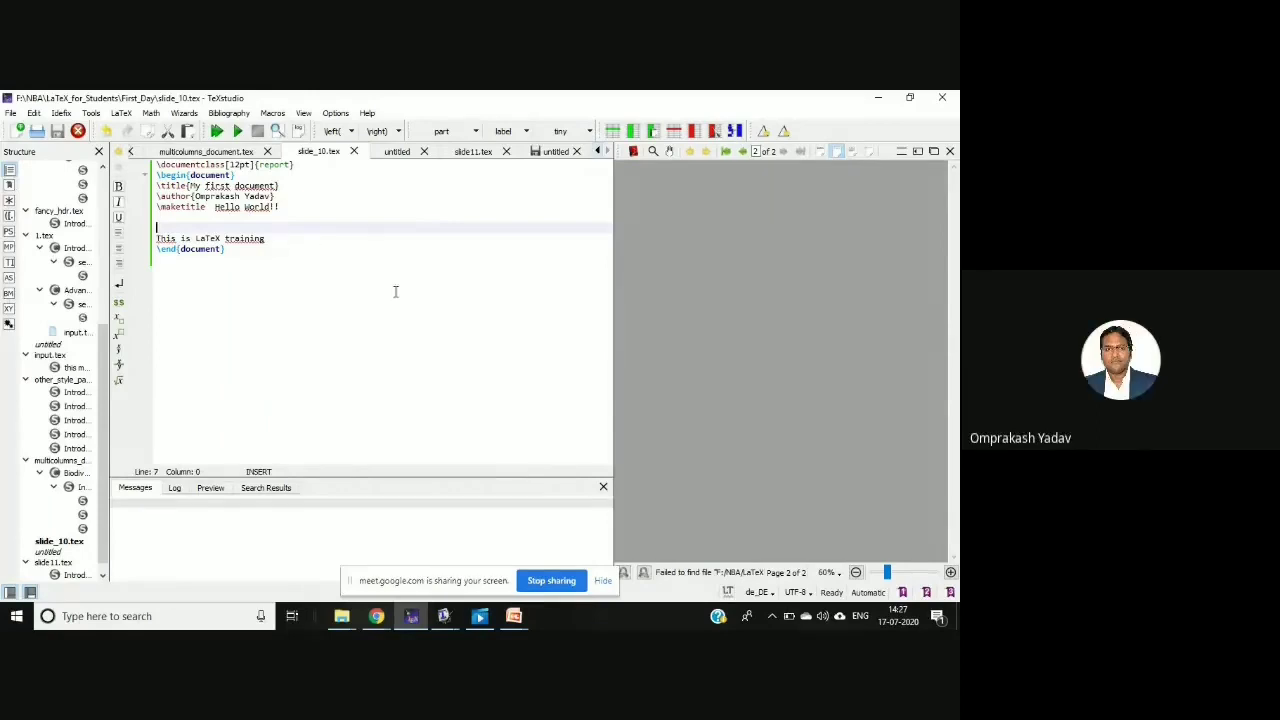
pyautogui.moveTo(336, 197)
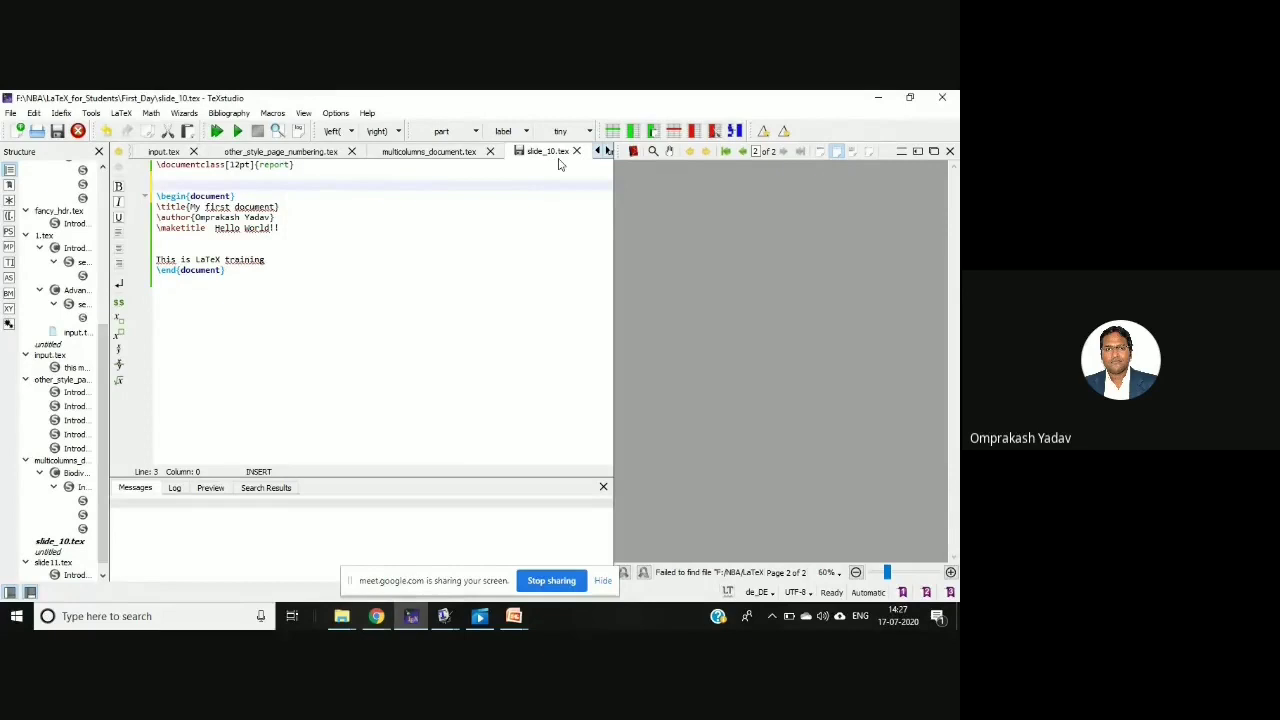
pyautogui.moveTo(548, 151)
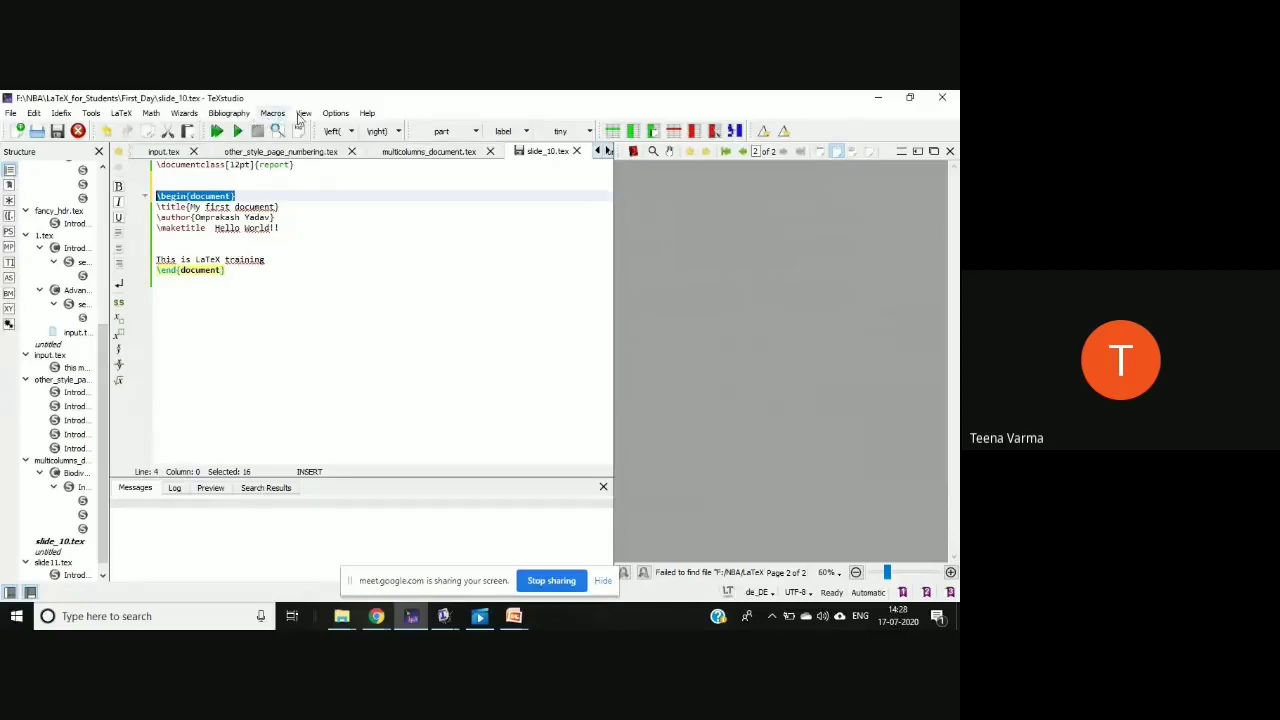
# Apply View > Editor Zoom > Zoom In twice to enlarge the source text.
pyautogui.click(303, 112)
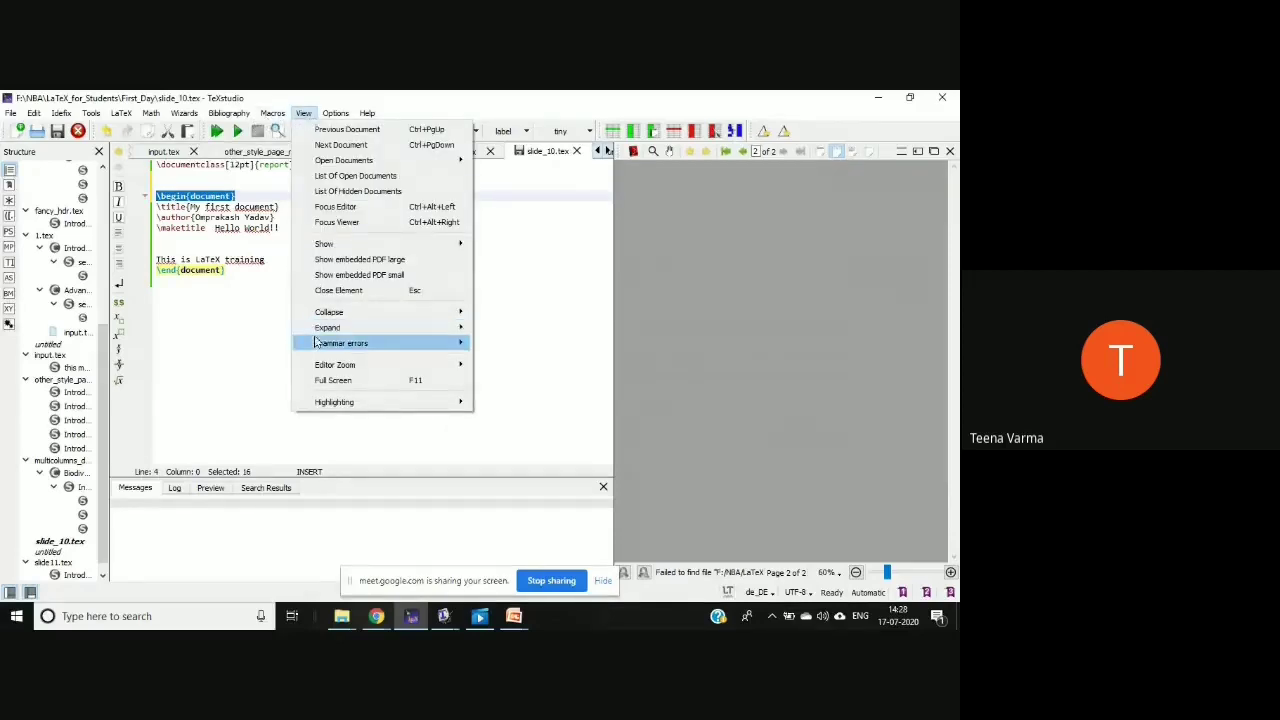
pyautogui.moveTo(335, 364)
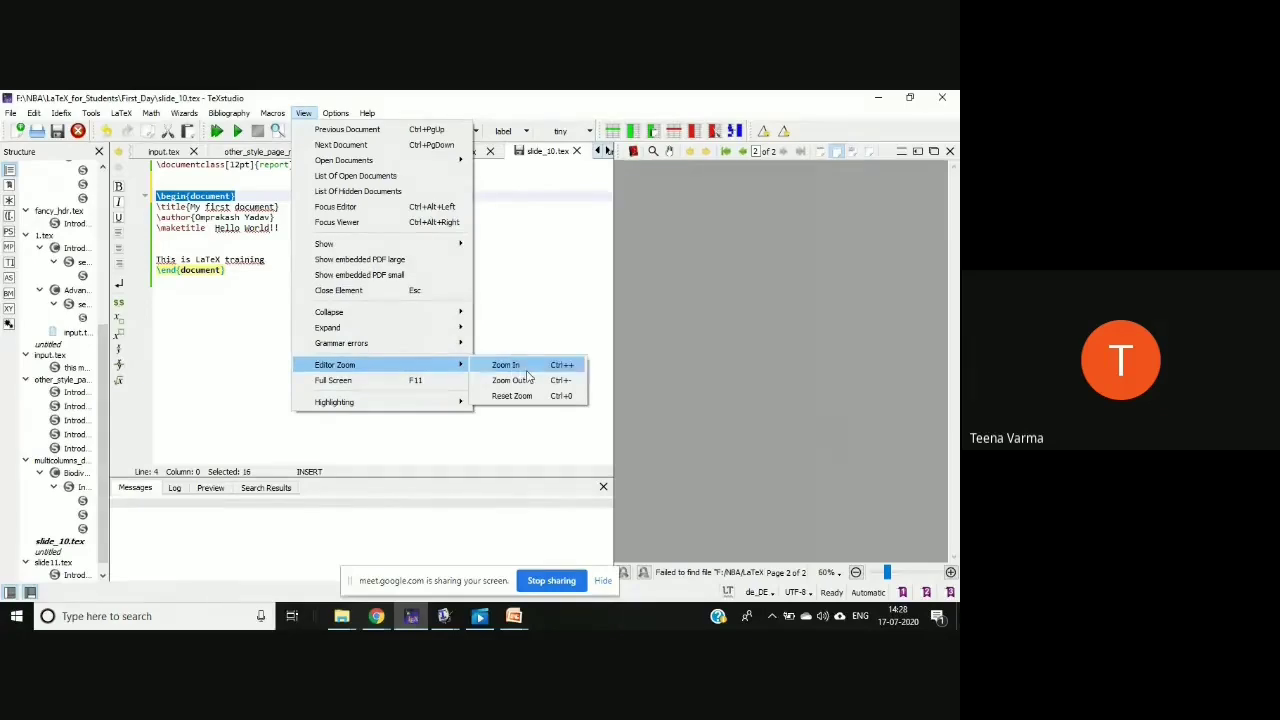
pyautogui.click(505, 364)
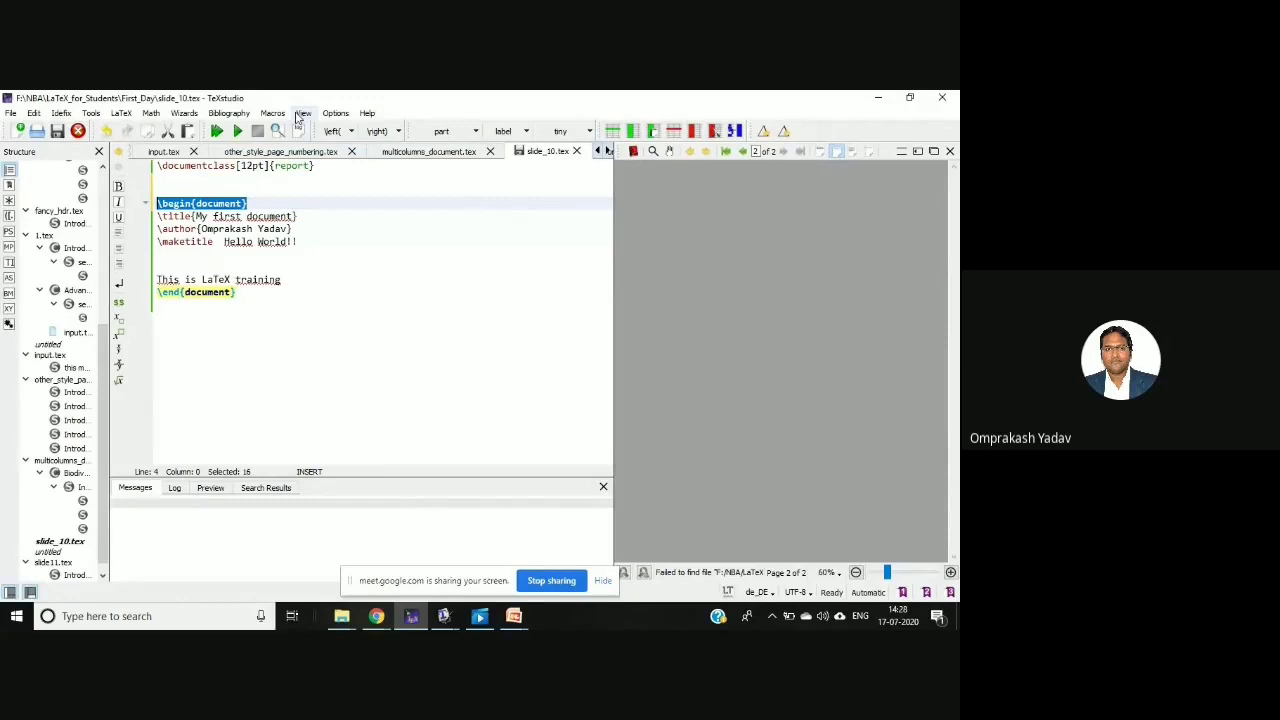
pyautogui.click(303, 112)
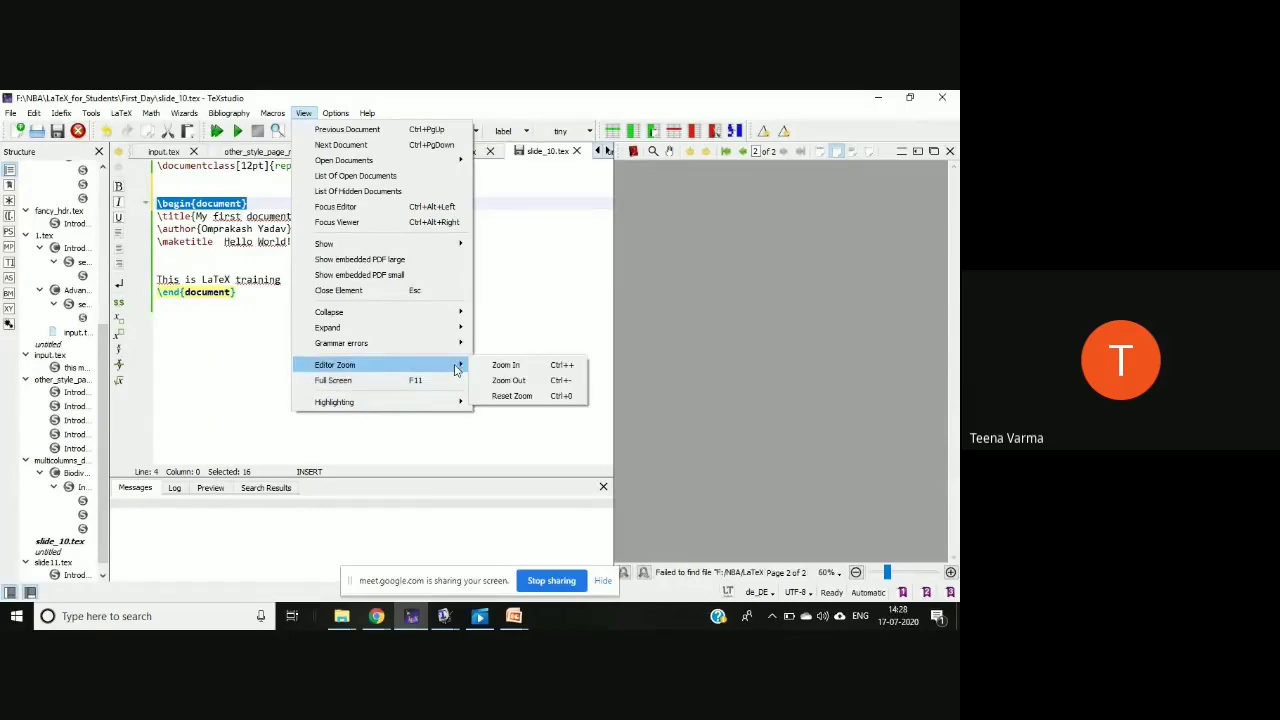
pyautogui.moveTo(505, 365)
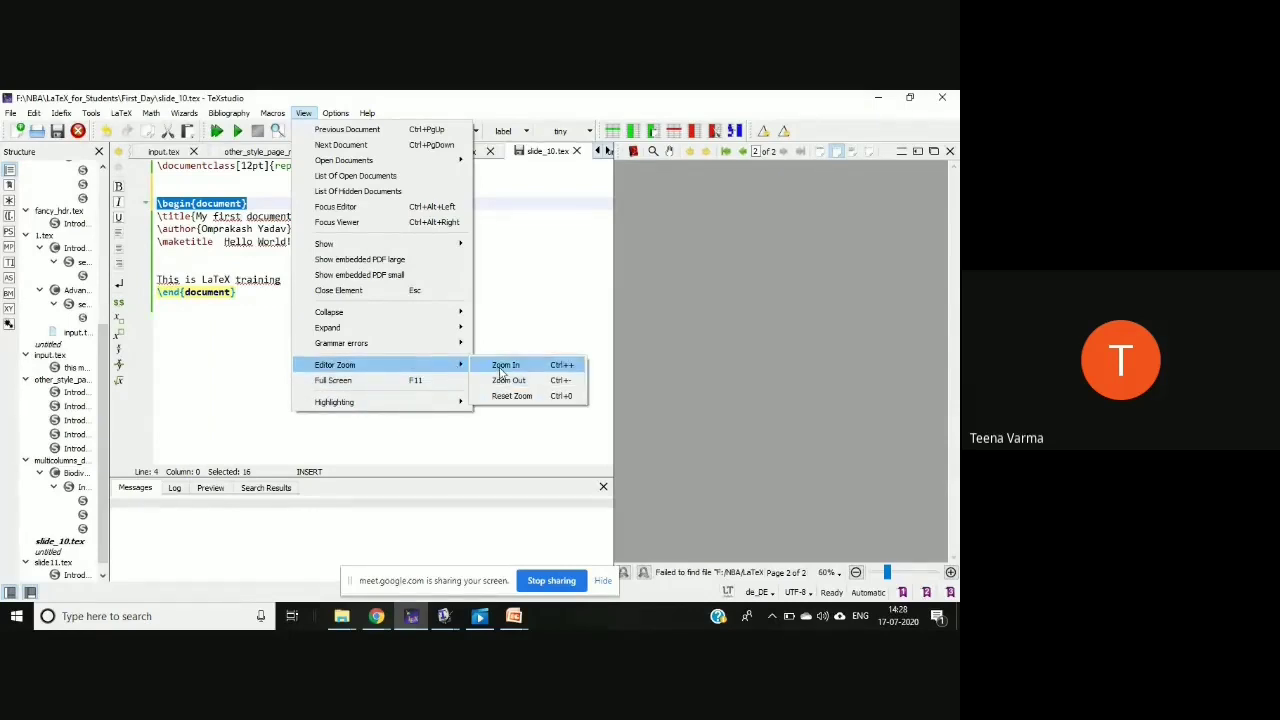
pyautogui.click(506, 364)
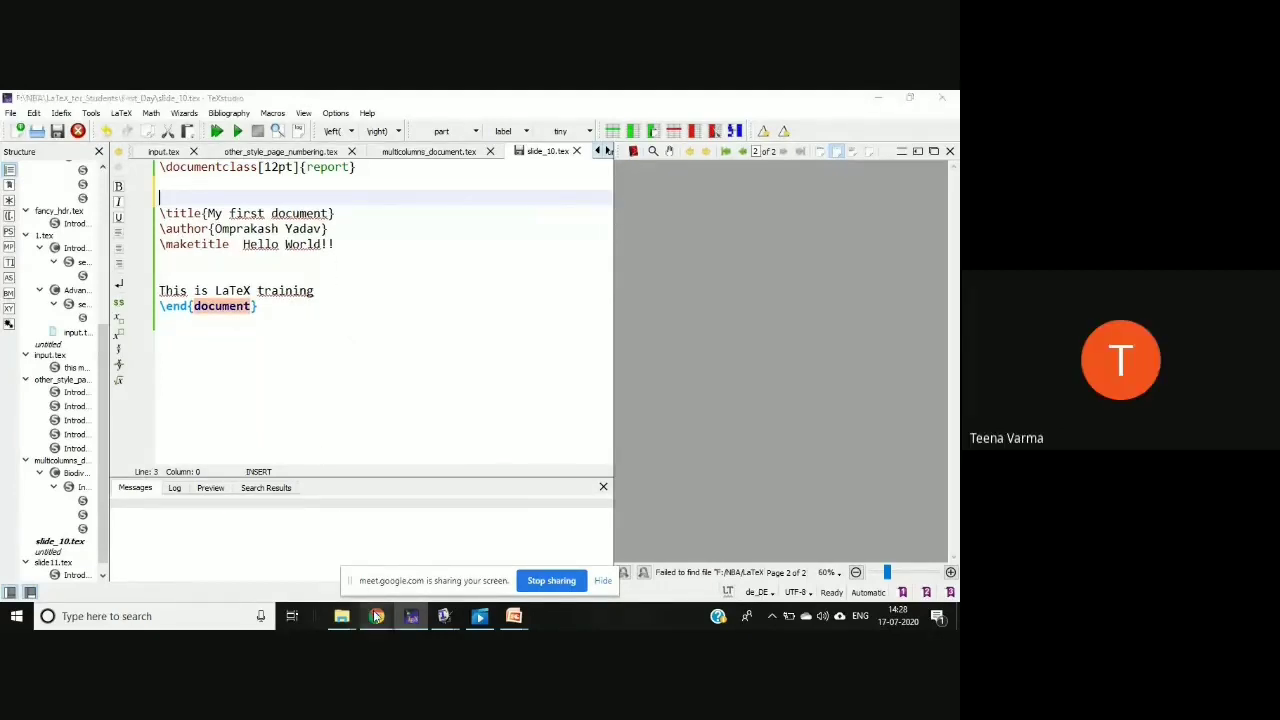
pyautogui.moveTo(376, 616)
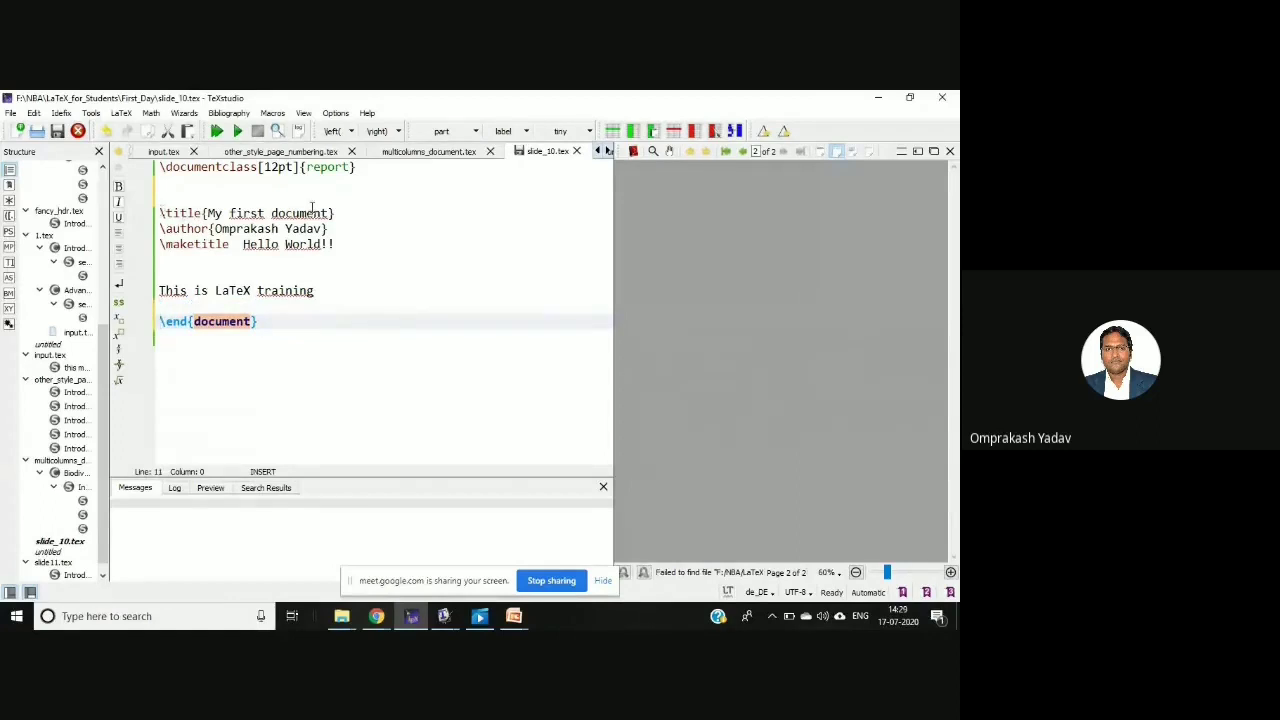
pyautogui.moveTo(414, 249)
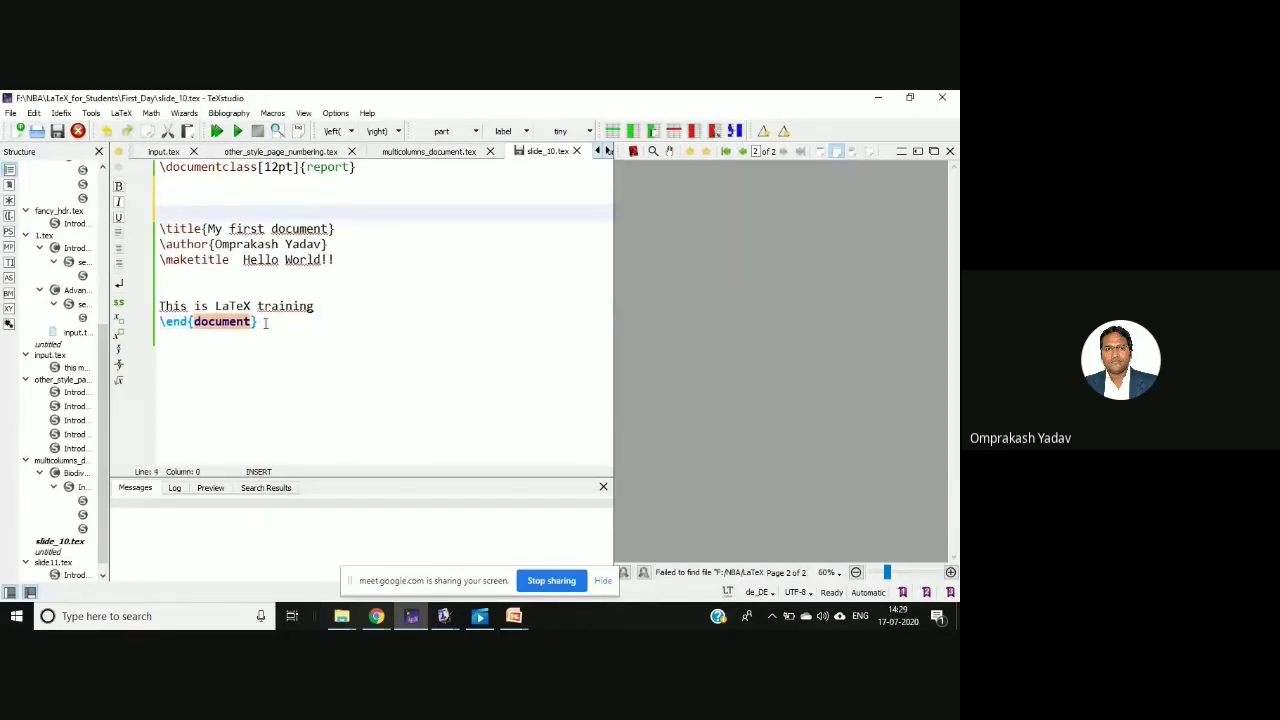
# Restore \begin{document} and Build & View to show the report title page.
pyautogui.write('\\begin{document}')
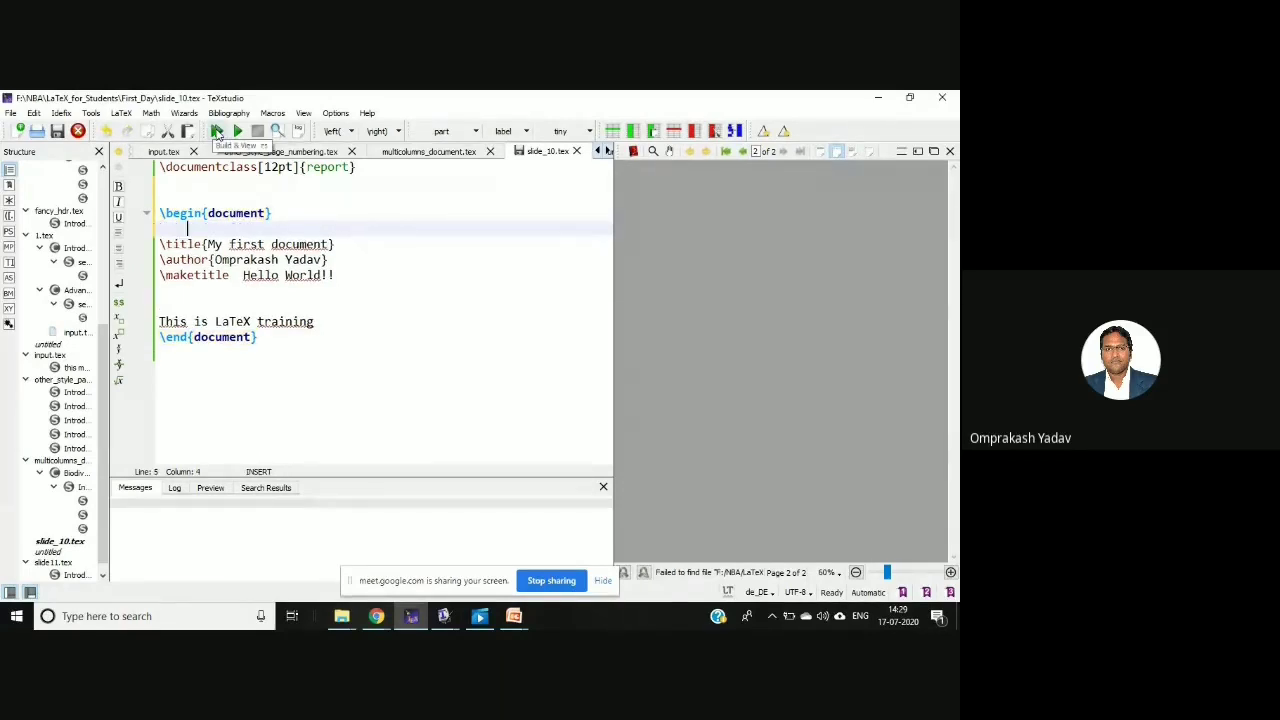
pyautogui.click(238, 131)
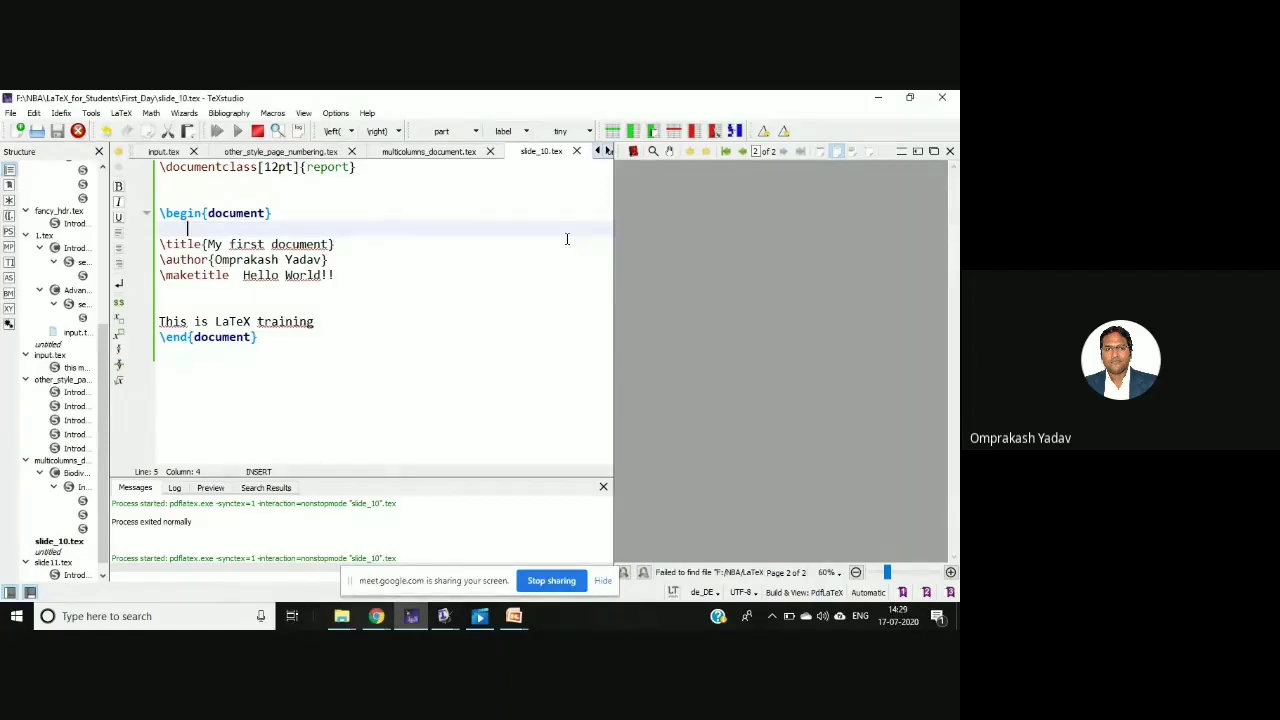
pyautogui.click(216, 131)
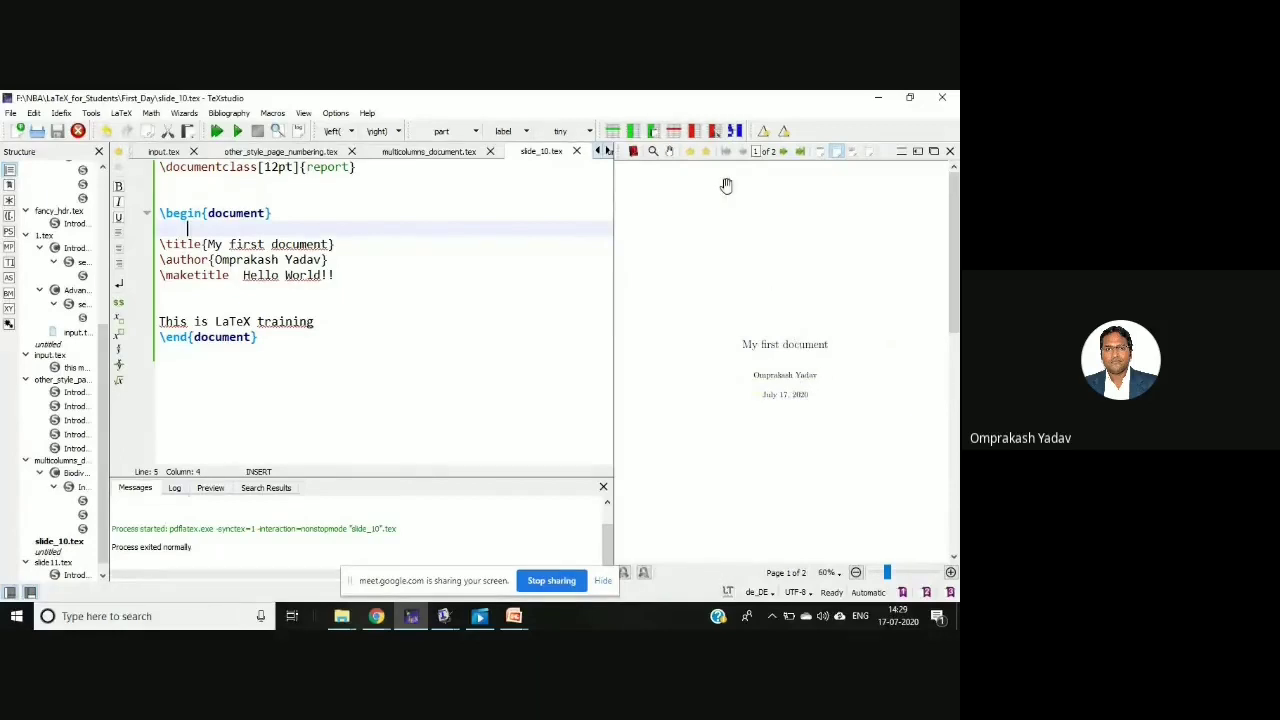
pyautogui.moveTo(780, 374)
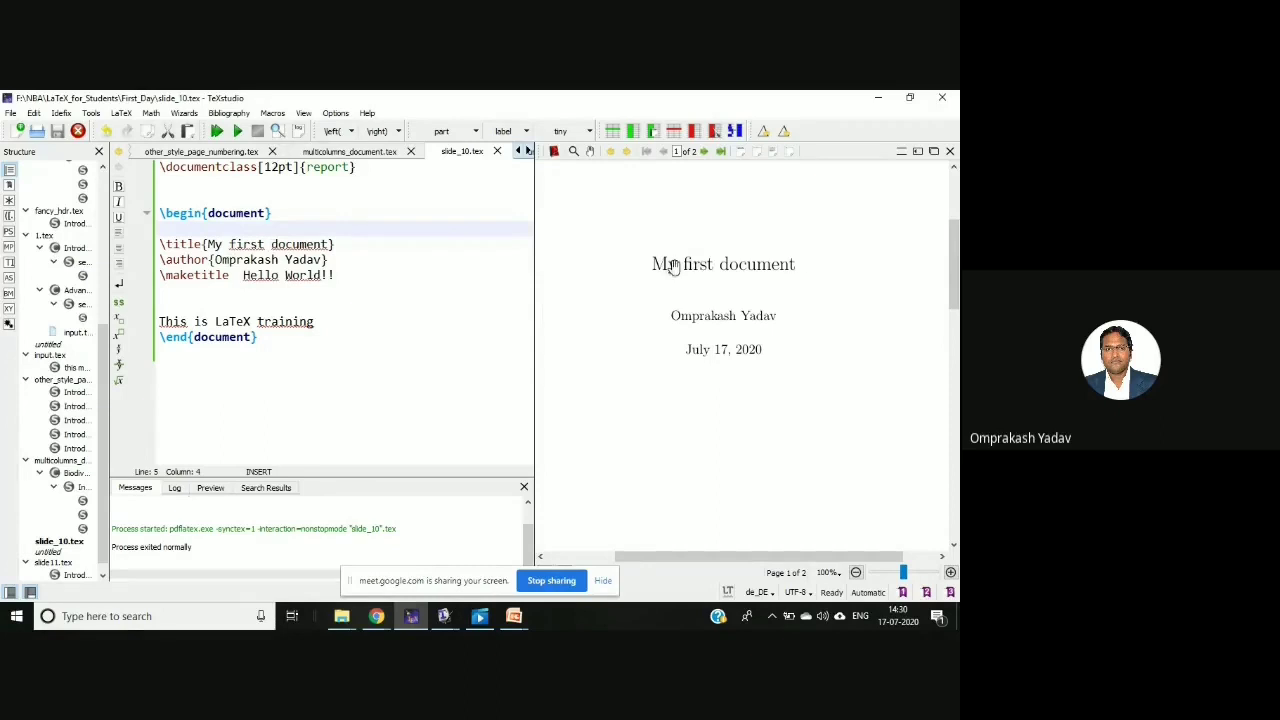
pyautogui.moveTo(788, 266)
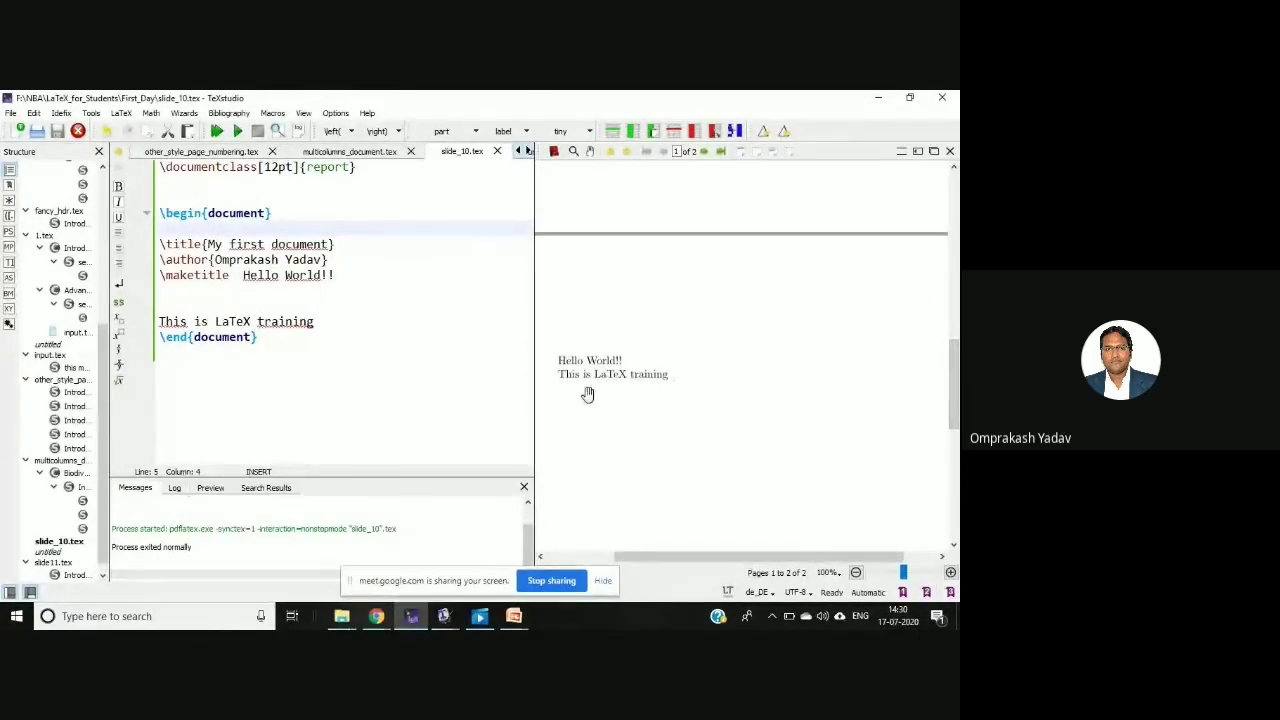
pyautogui.moveTo(807, 310)
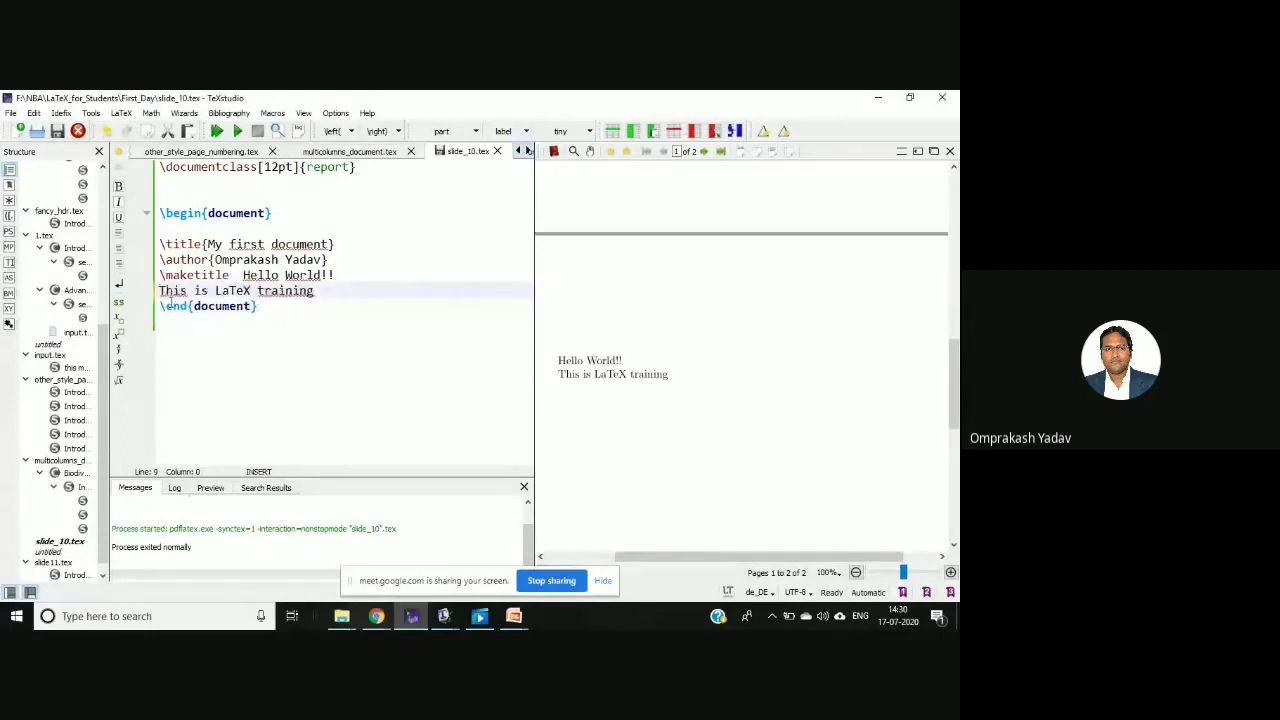
# Insert blank lines before \end{document} and after the \author line.
pyautogui.press('enter')
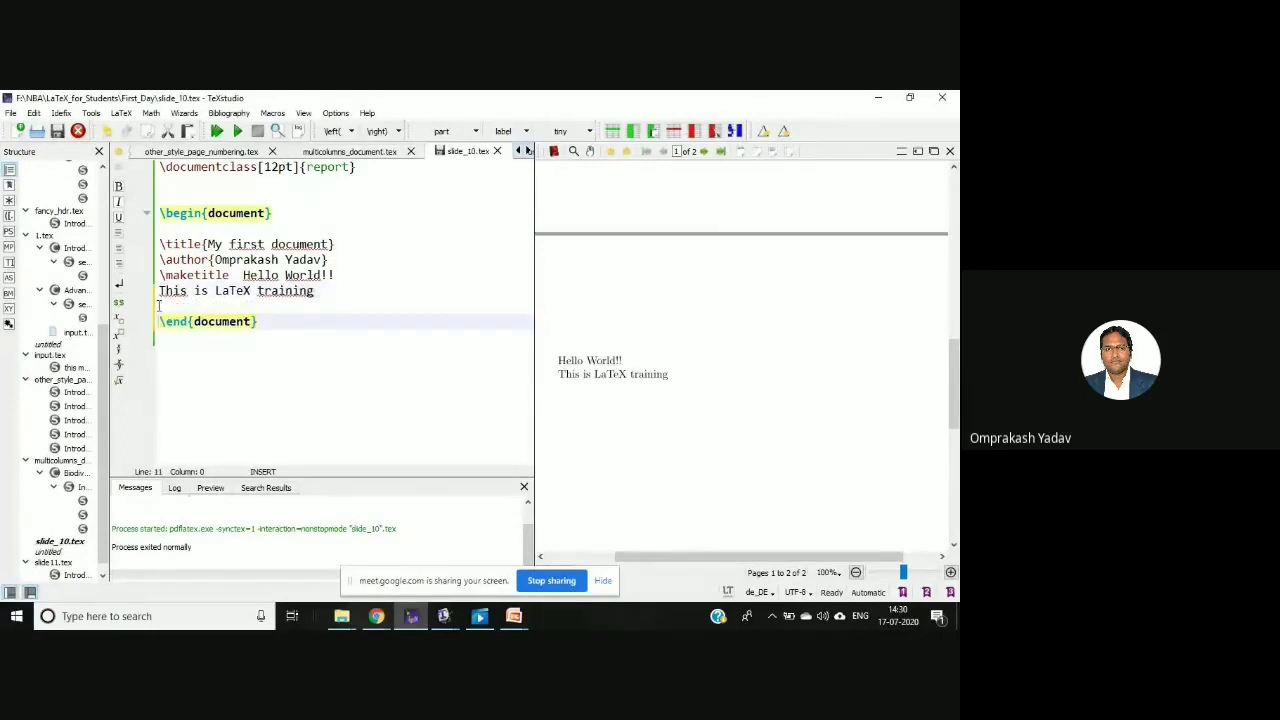
pyautogui.click(347, 259)
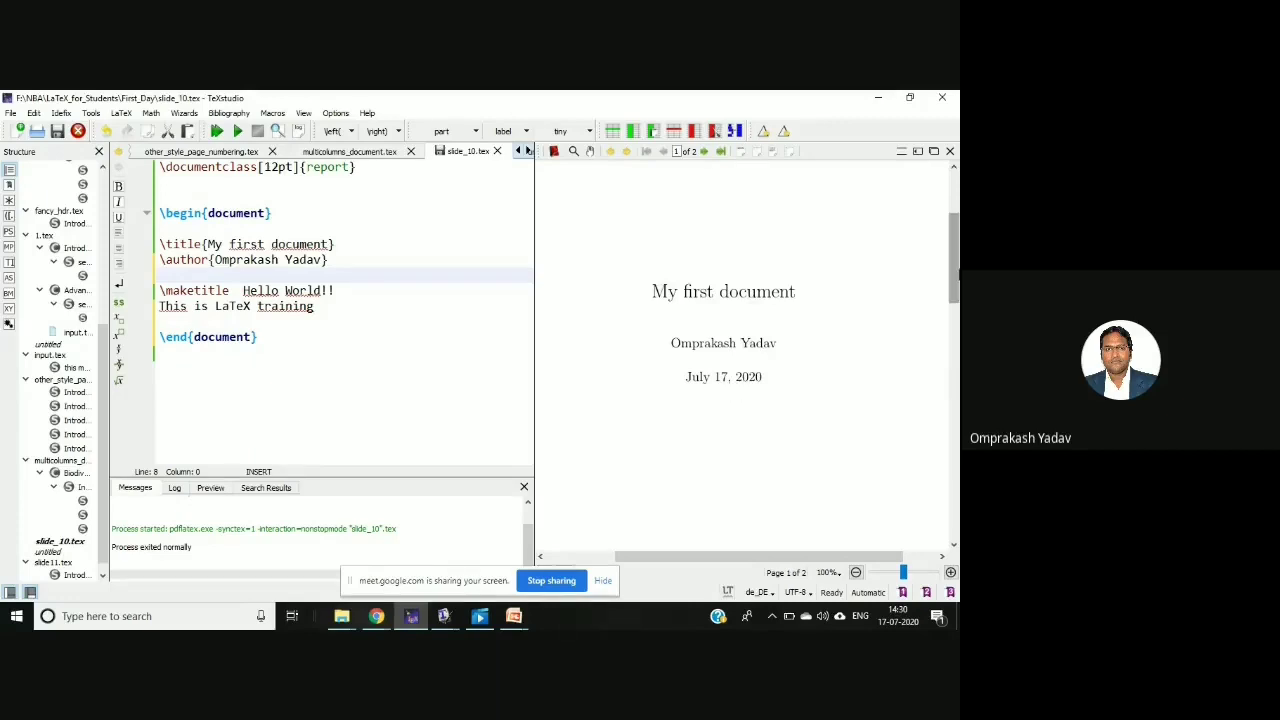
pyautogui.scroll(-3)
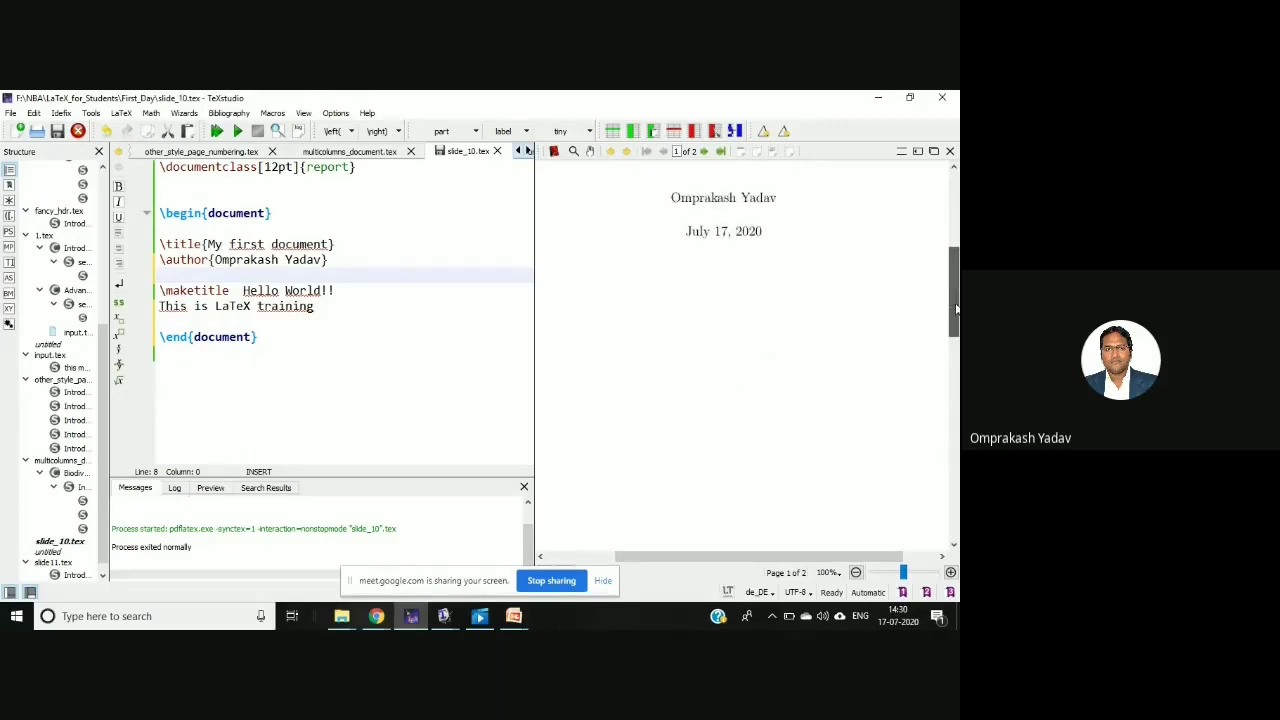
pyautogui.scroll(-3)
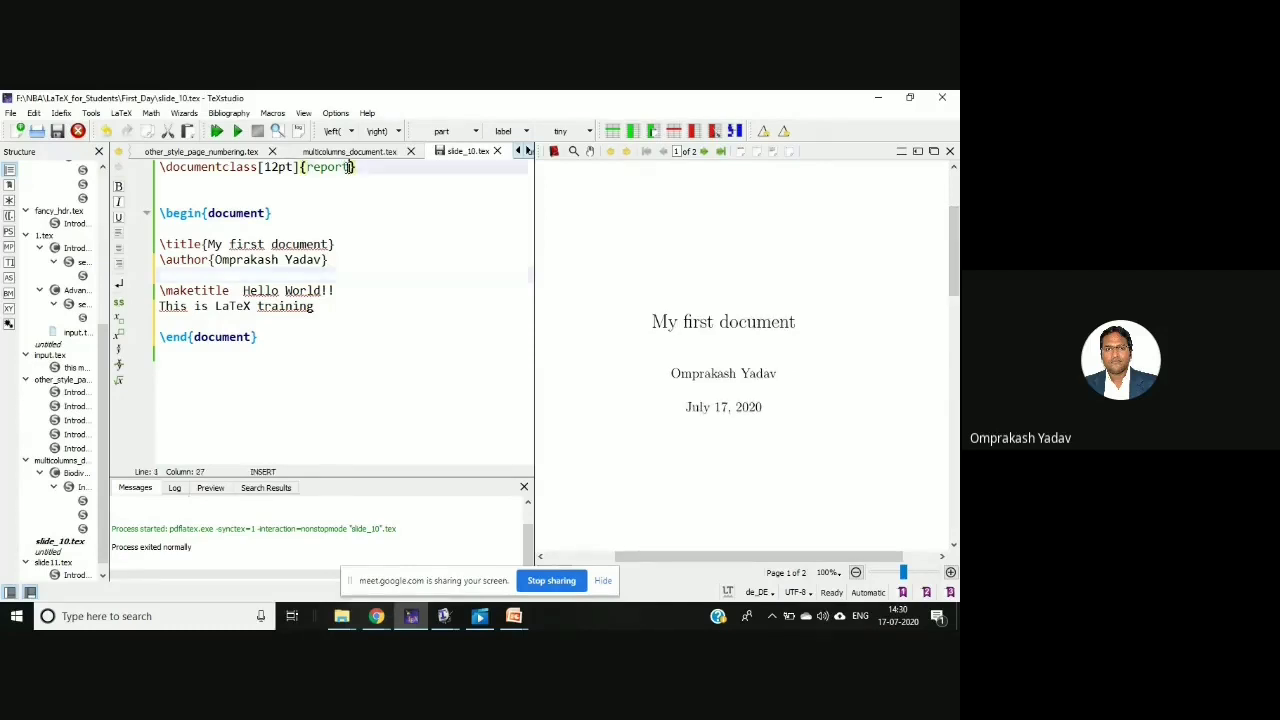
# Replace 'report' with 'book' in \documentclass and start Build & View.
pyautogui.doubleClick(328, 167)
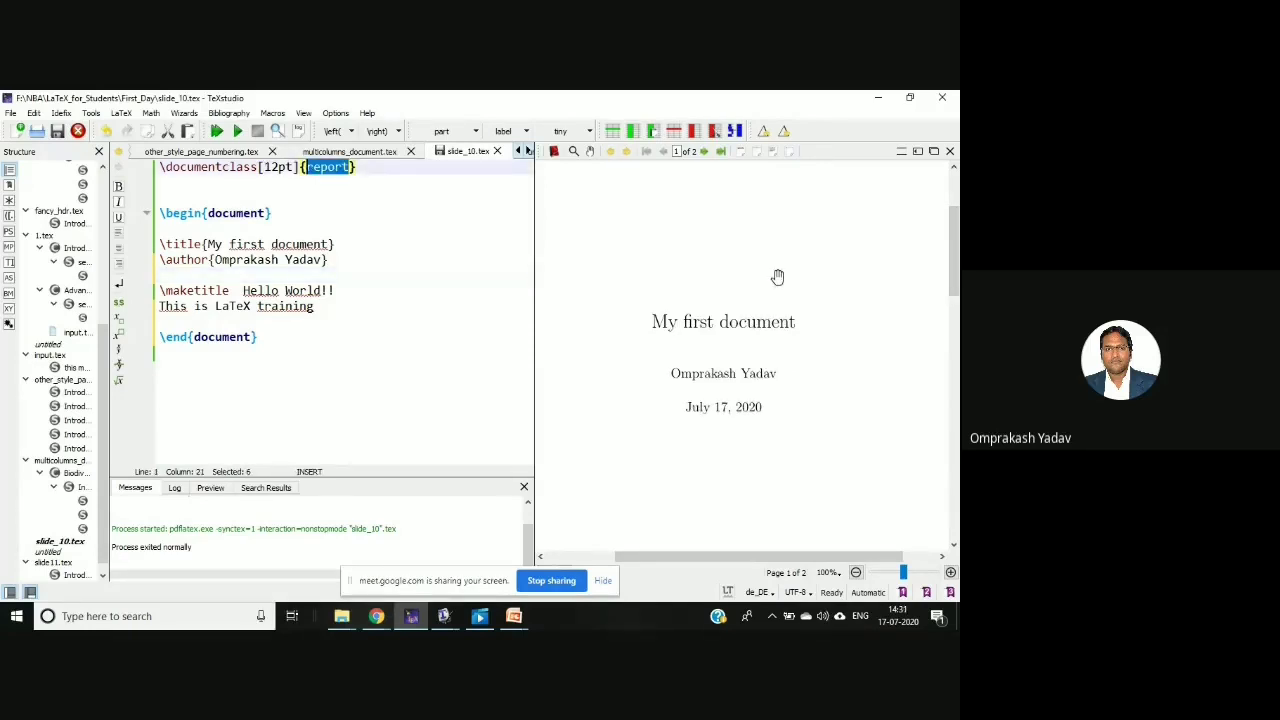
pyautogui.scroll(-3)
pyautogui.write('b')
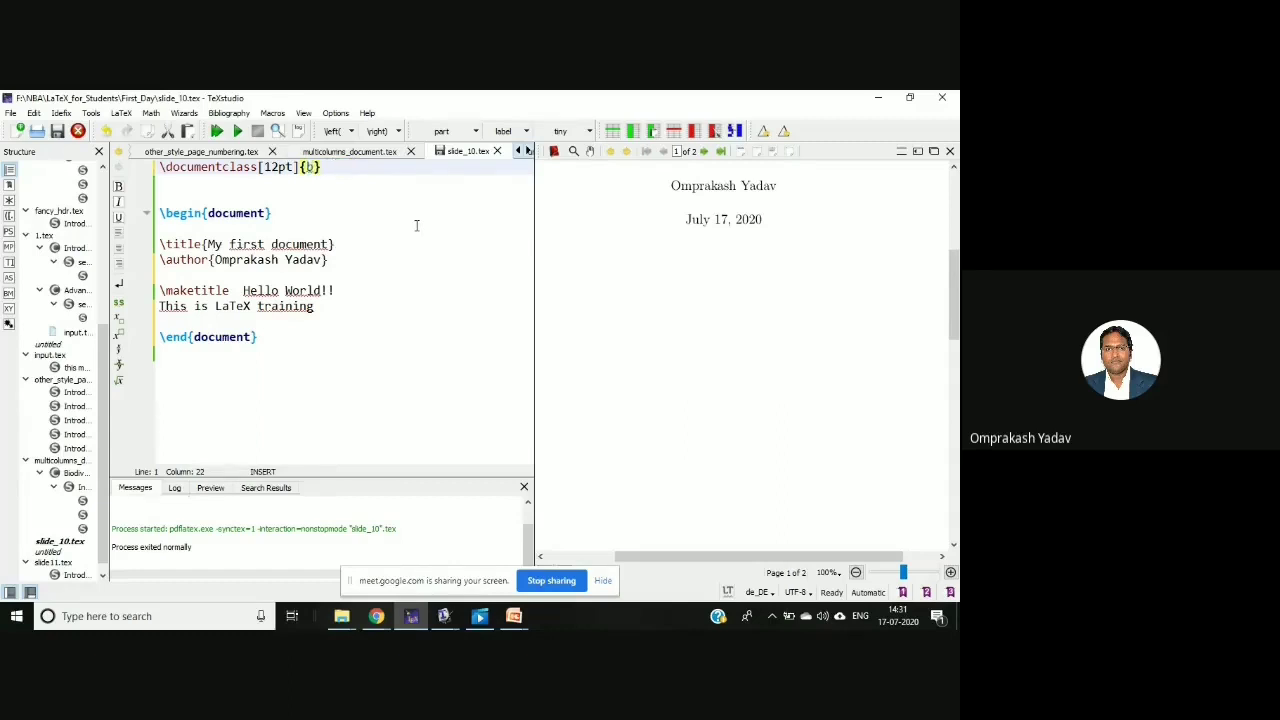
pyautogui.write('ook')
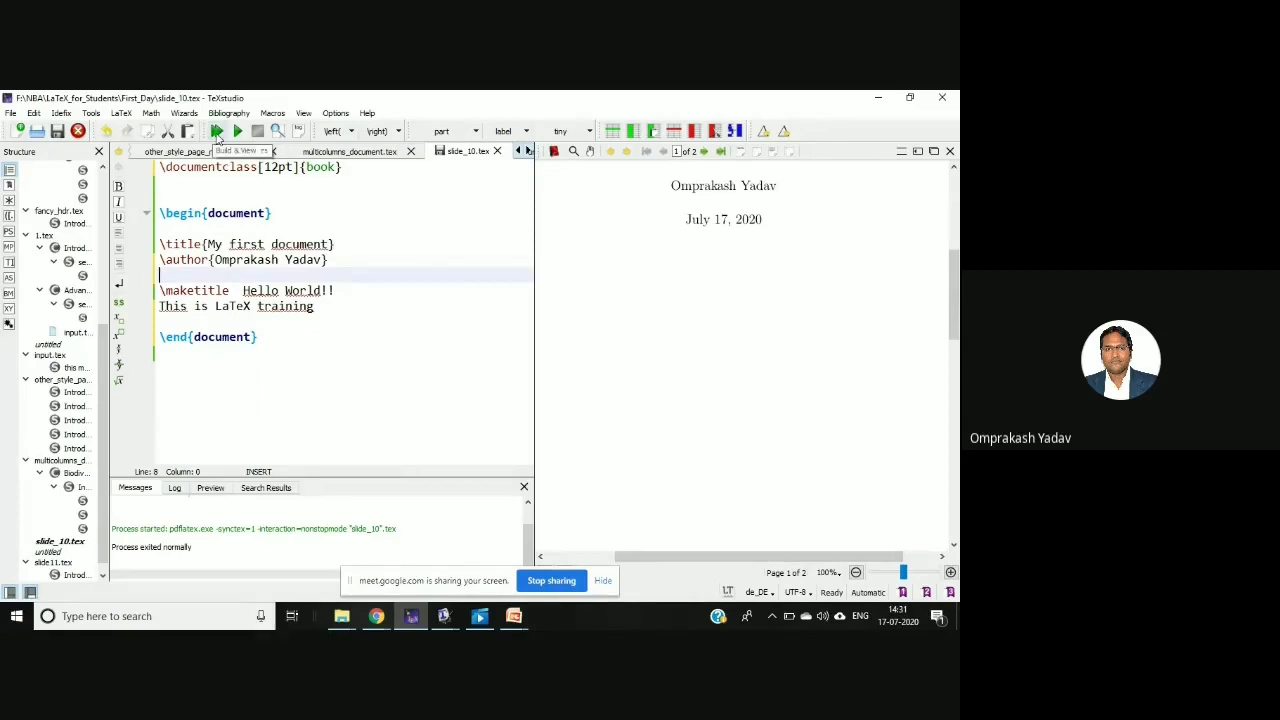
pyautogui.click(216, 131)
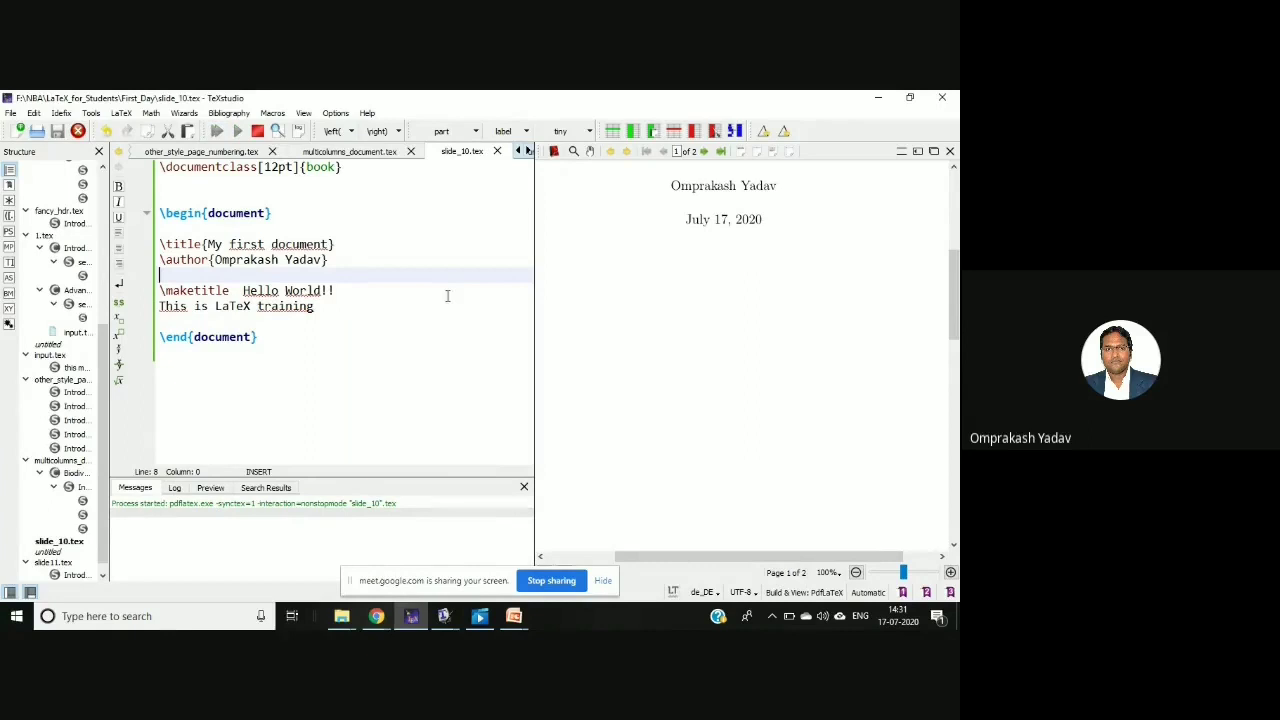
# Check the book output's page-two training text, then clear 'book' from \documentclass.
pyautogui.click(217, 131)
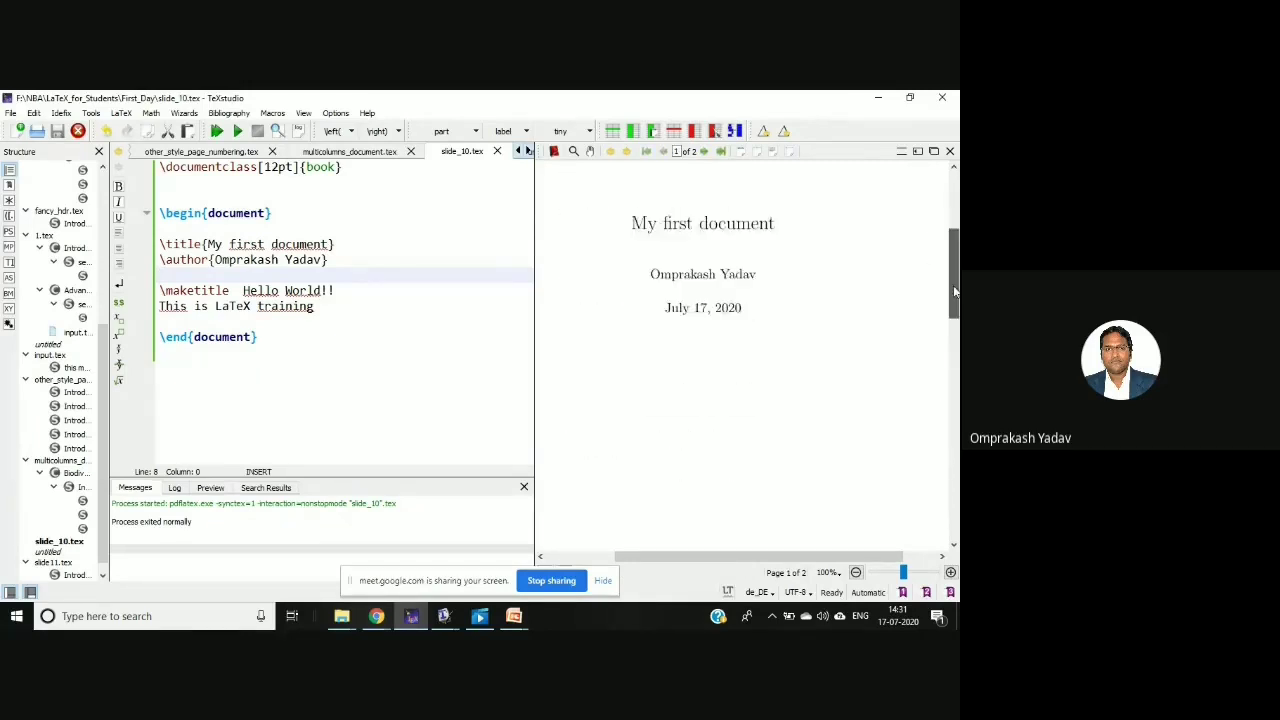
pyautogui.scroll(-3)
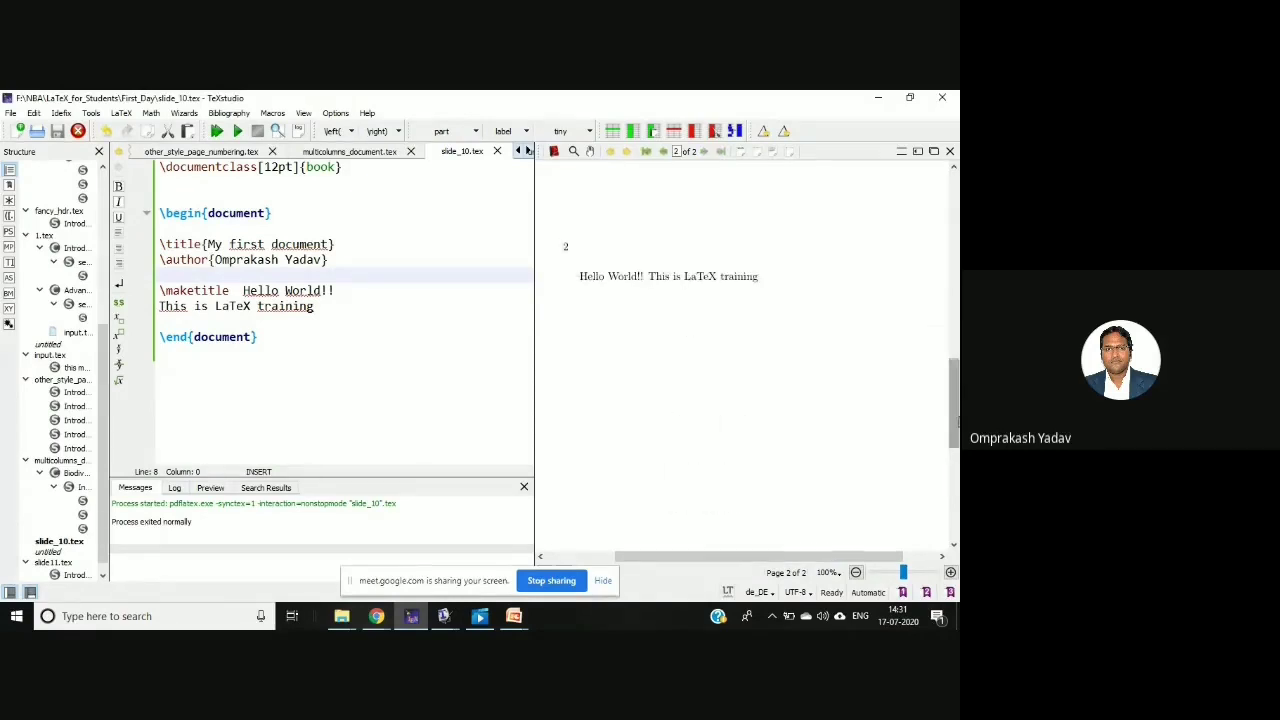
pyautogui.click(646, 151)
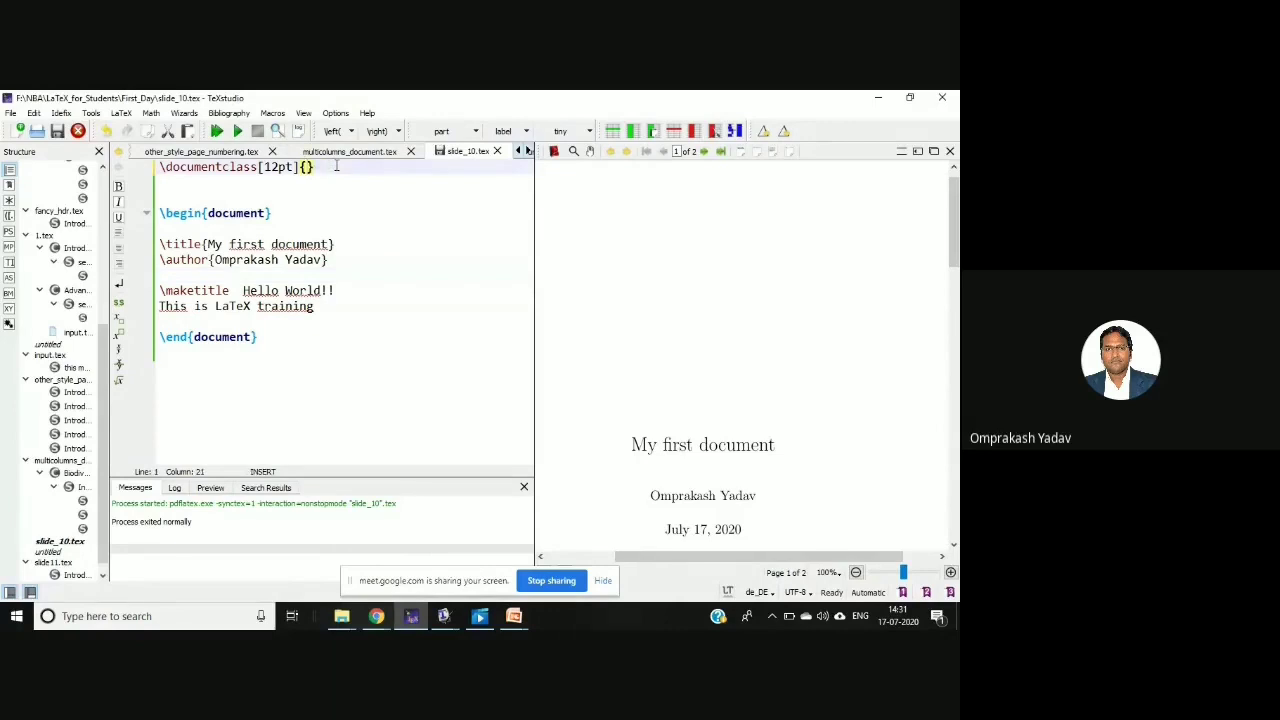
# Set \documentclass to 'article' and compile into a single page.
pyautogui.write('article')
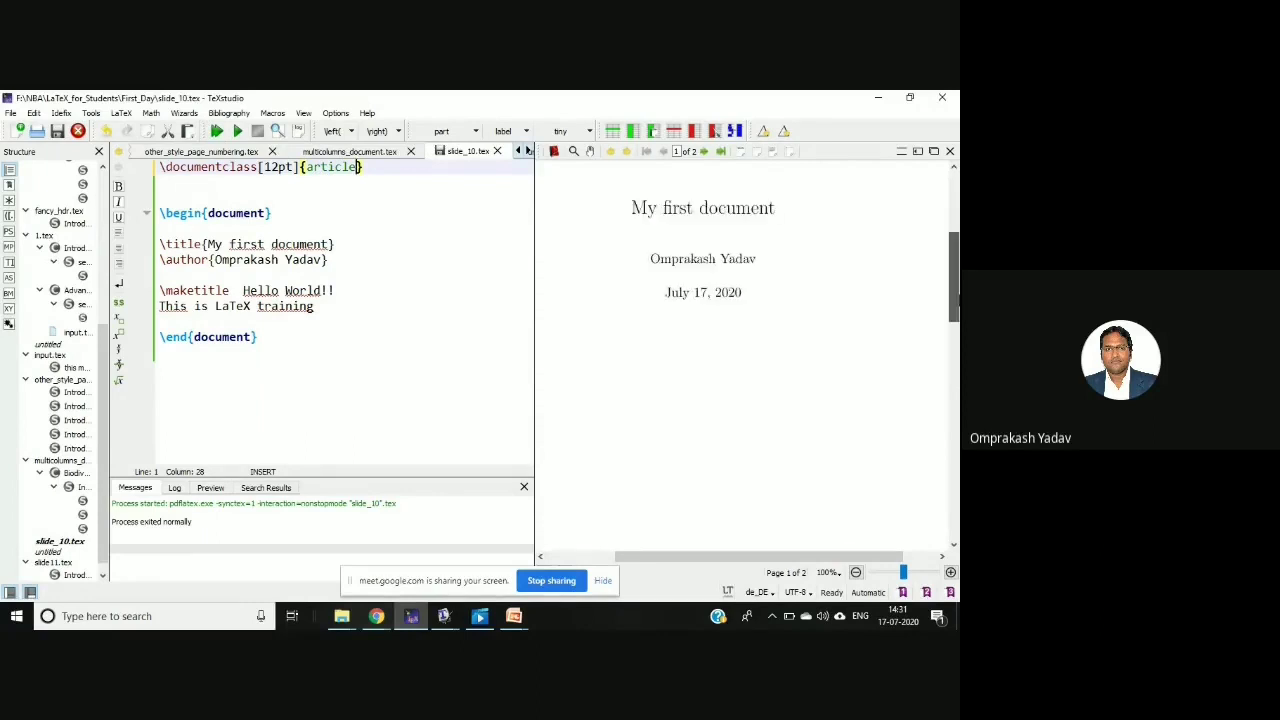
pyautogui.click(217, 131)
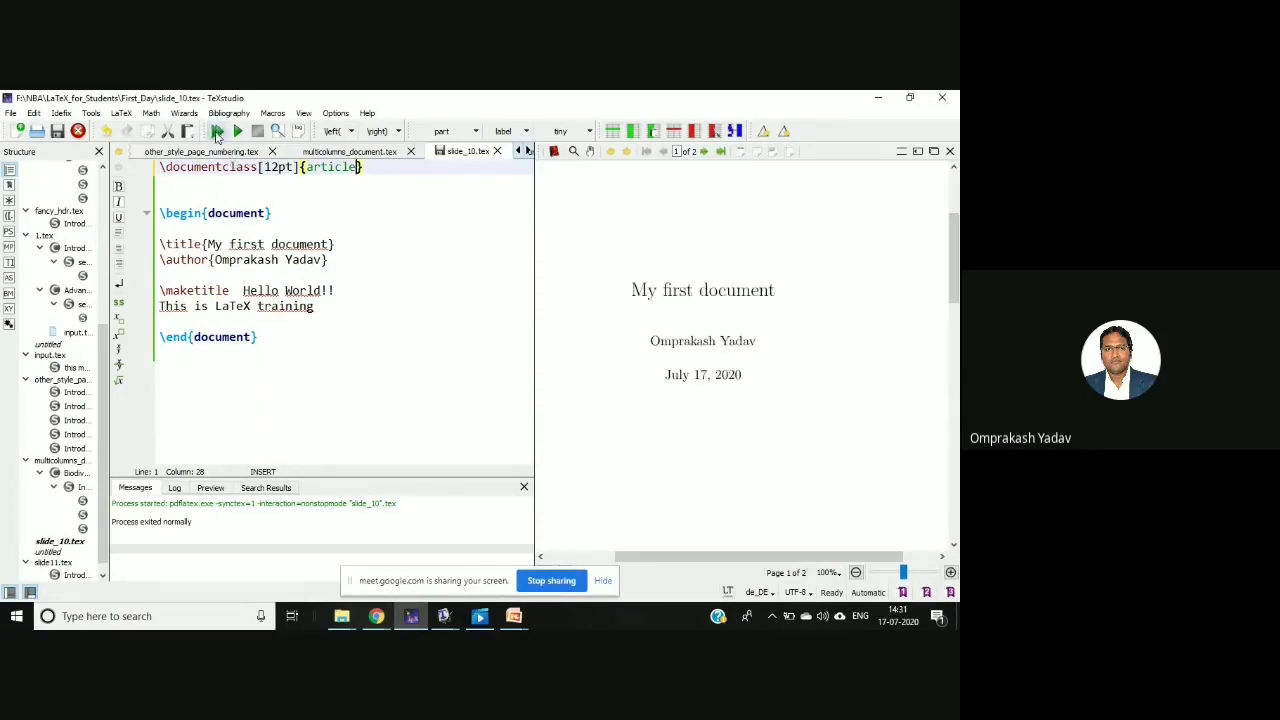
pyautogui.click(217, 131)
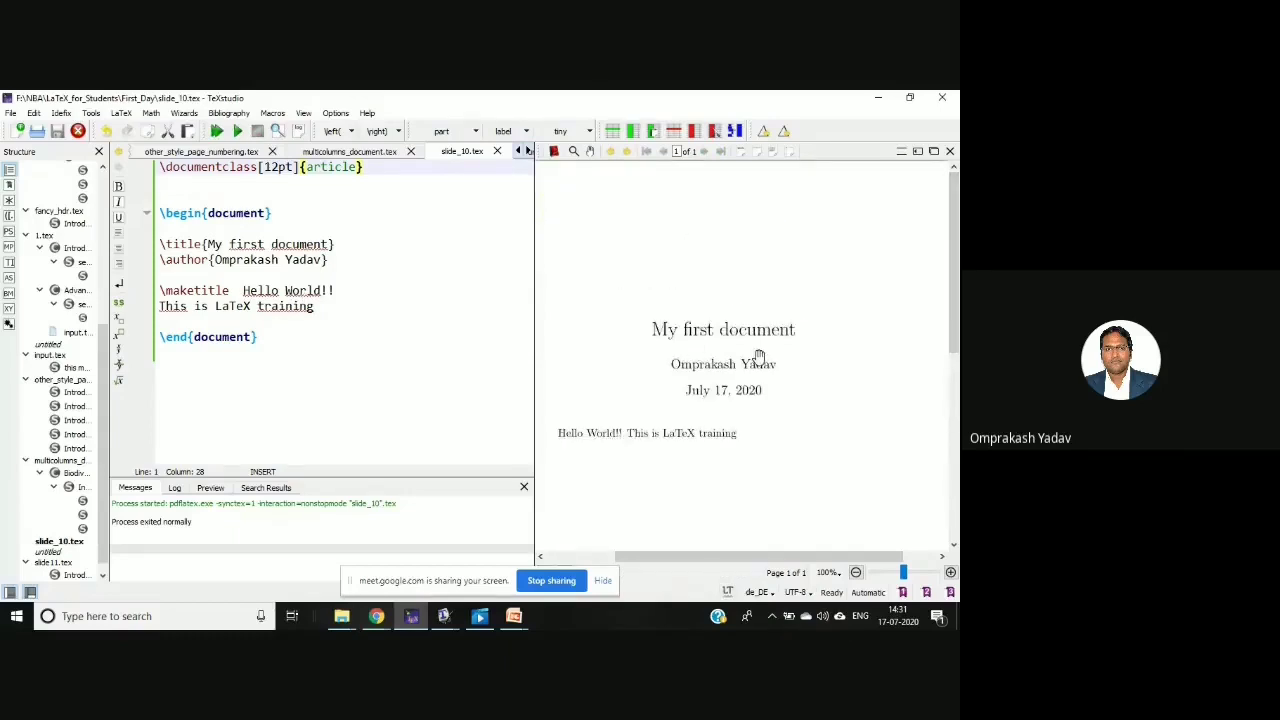
pyautogui.moveTo(806, 350)
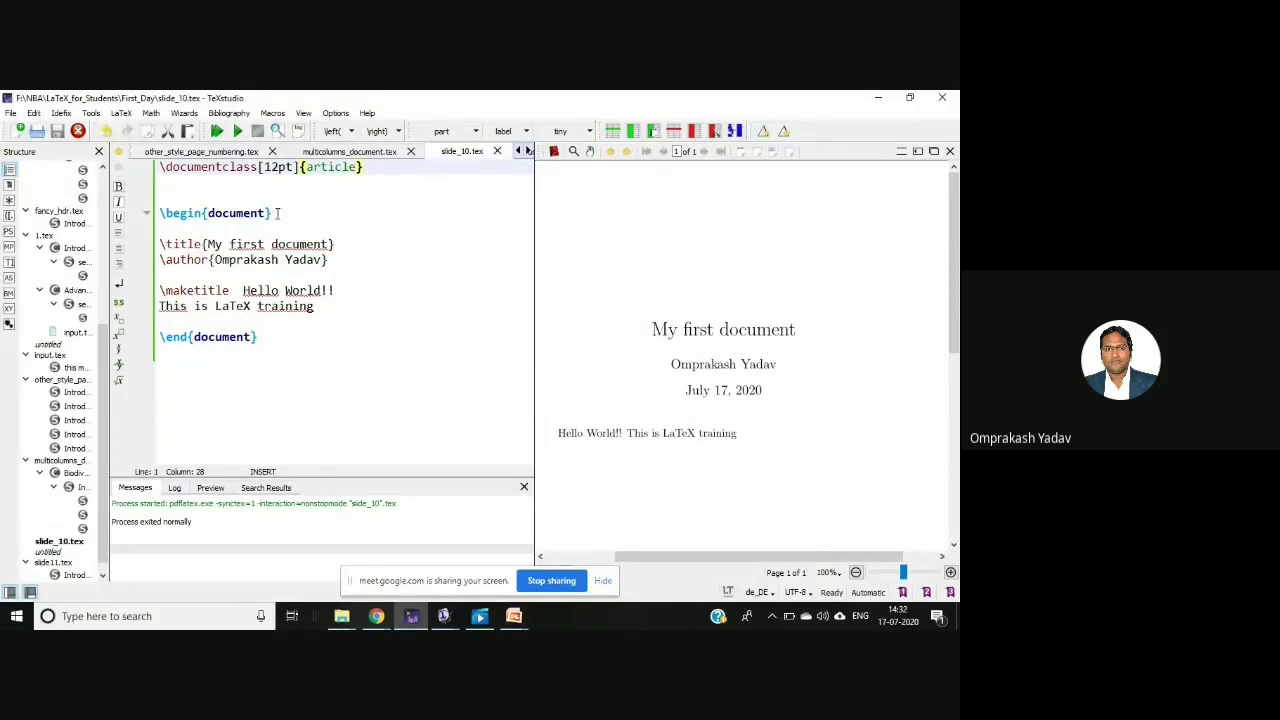
pyautogui.moveTo(333, 167)
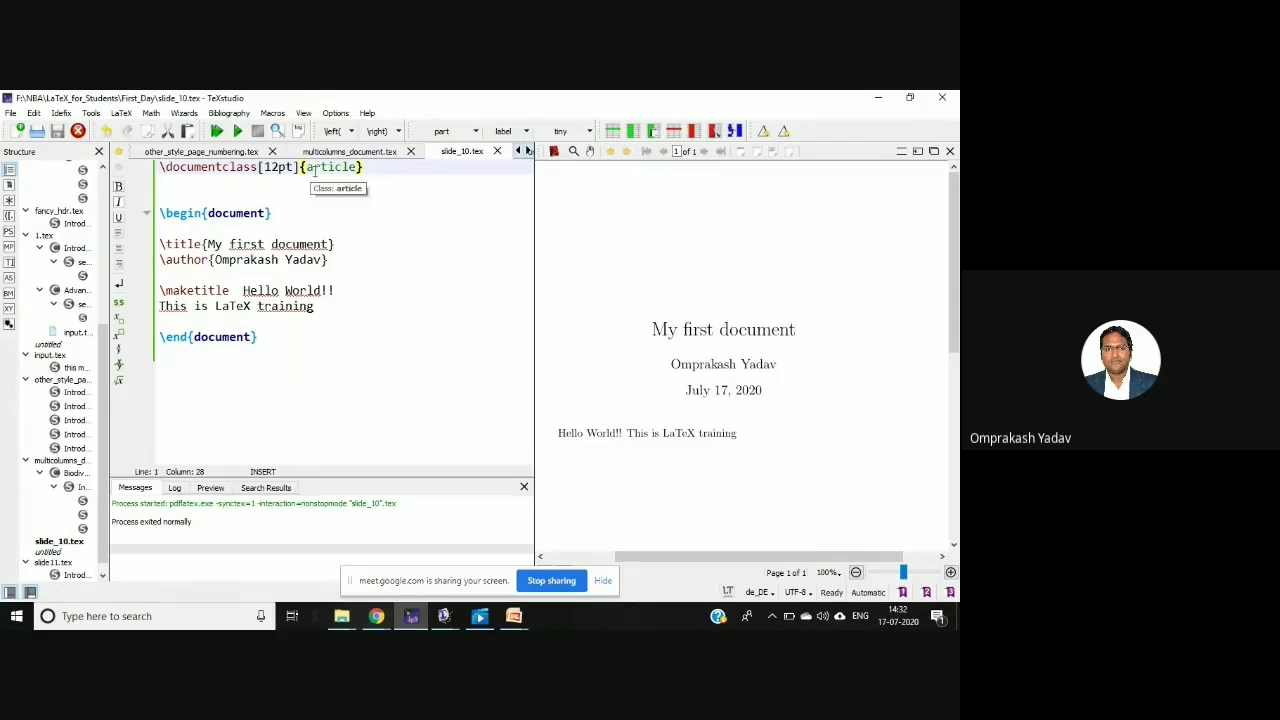